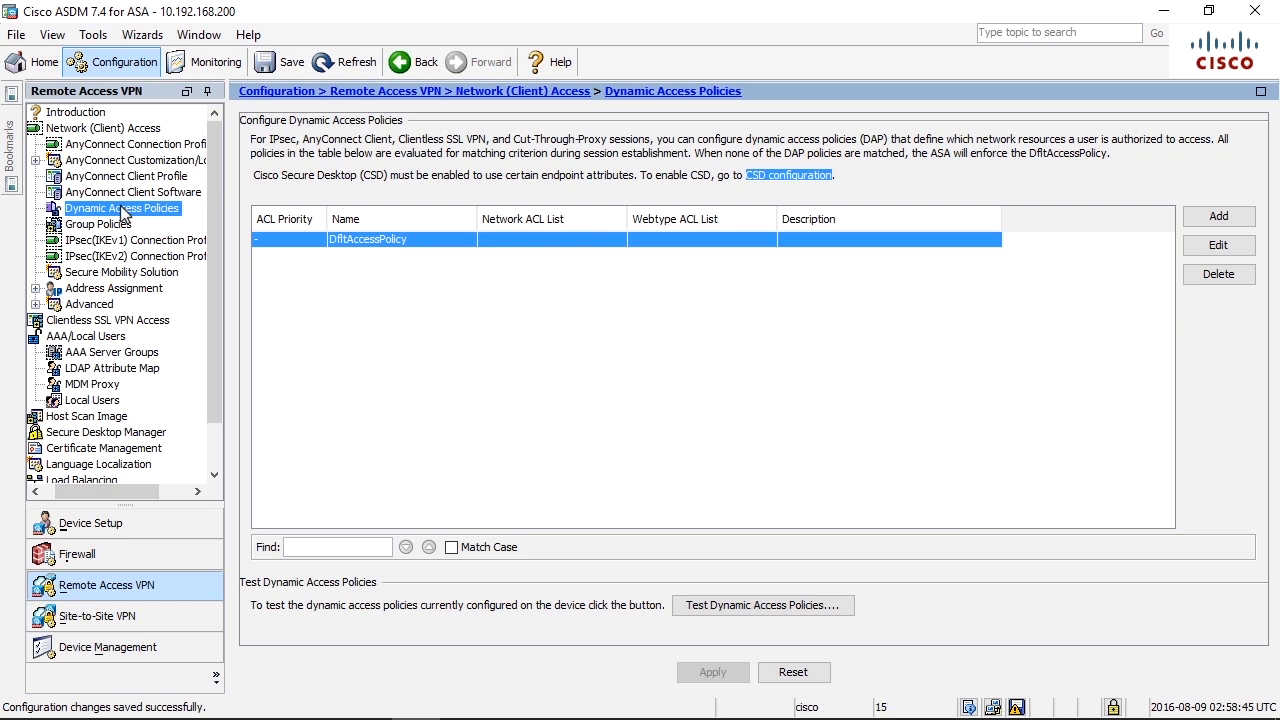
mouse_move(535, 213)
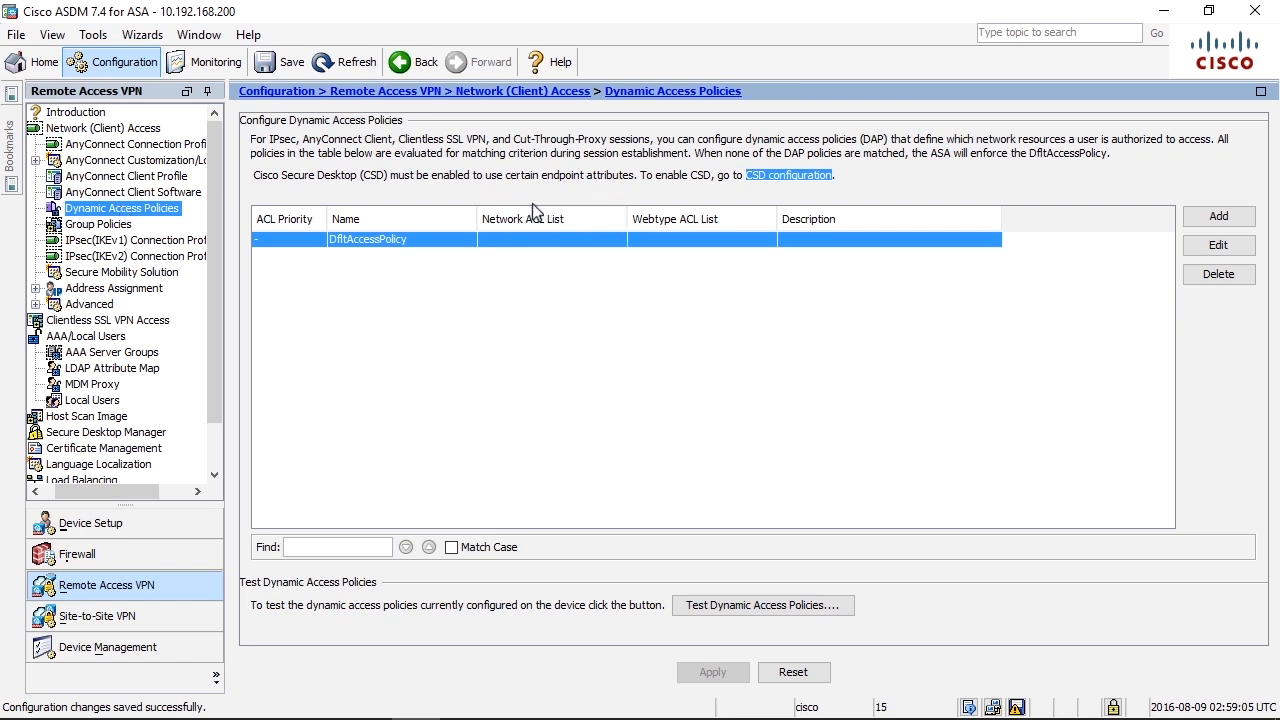
mouse_move(540, 280)
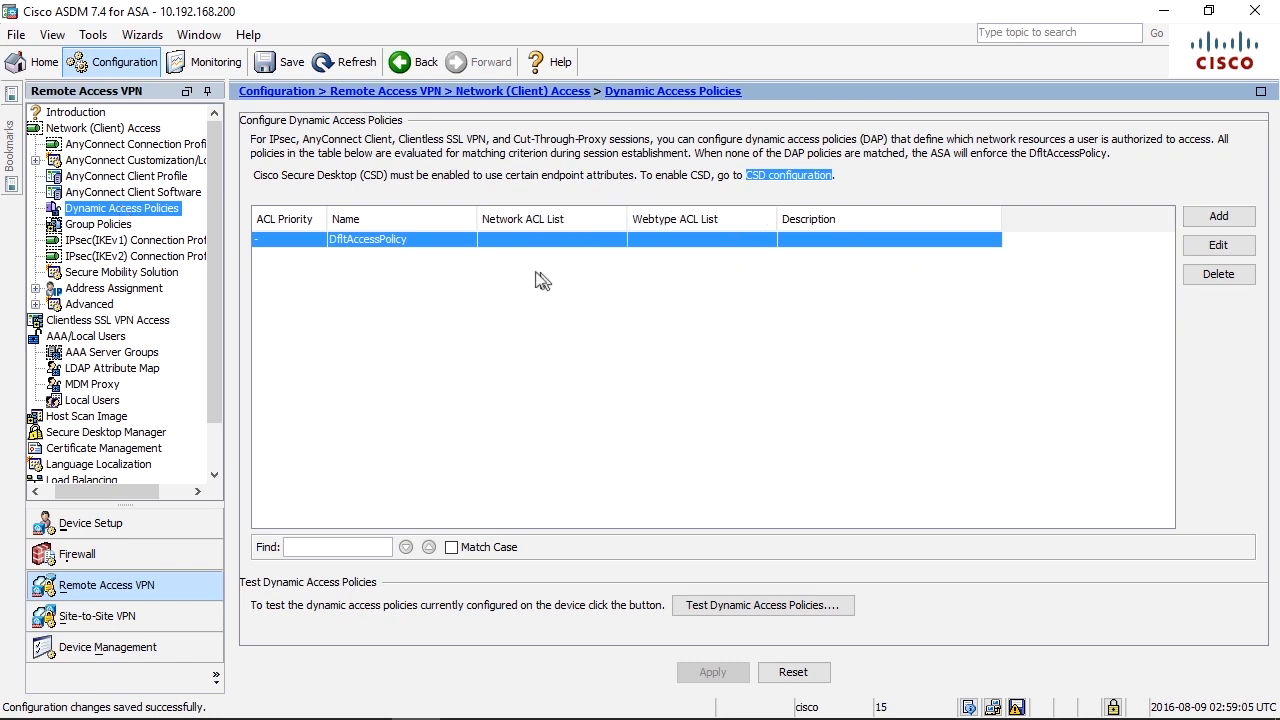
mouse_move(336, 284)
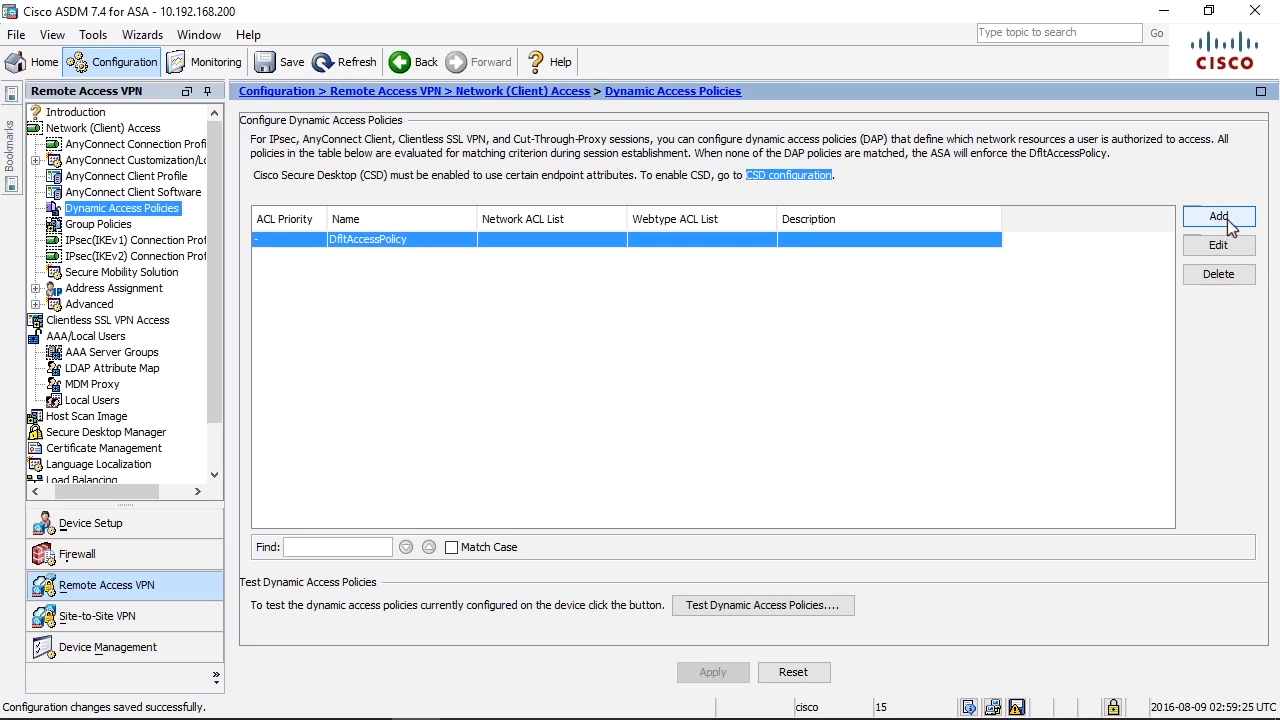
Open the Add Dynamic Access Policy dialog from the Dynamic Access Policies page.
left_click(1218, 216)
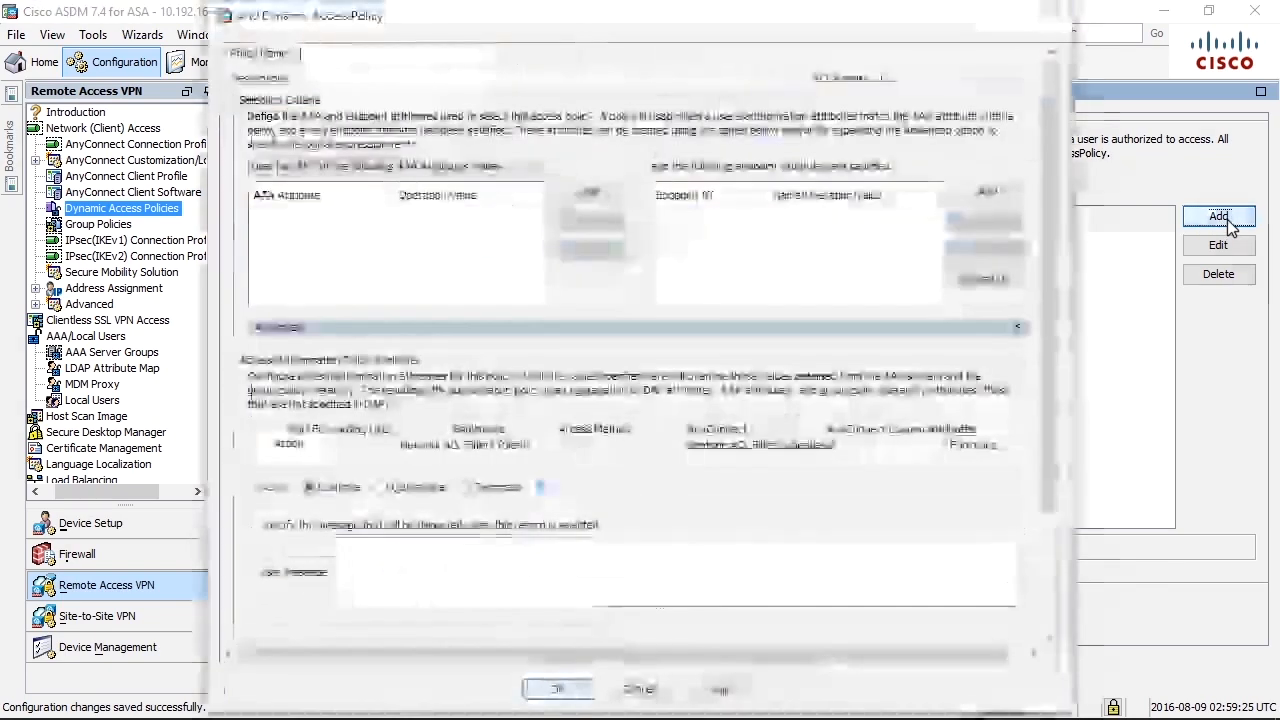
left_click(1218, 216)
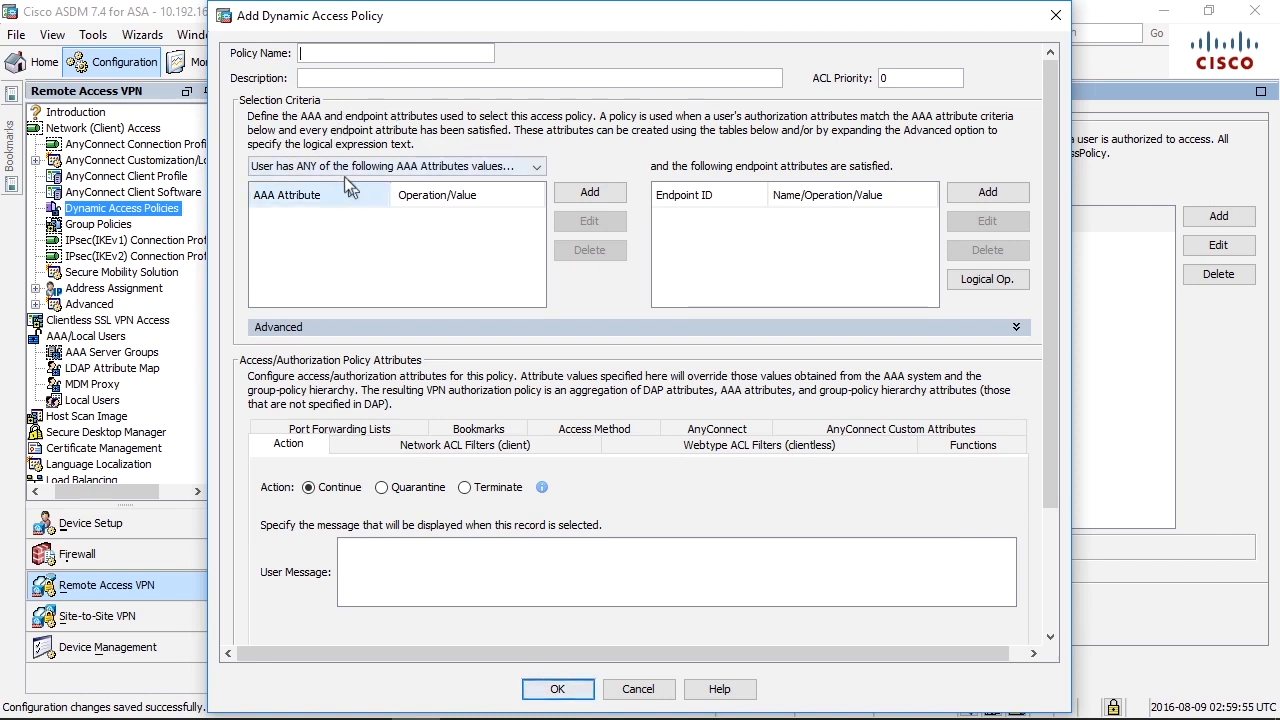
Begin a new AAA attribute for the policy with RADIUS as its attribute type.
left_click(589, 192)
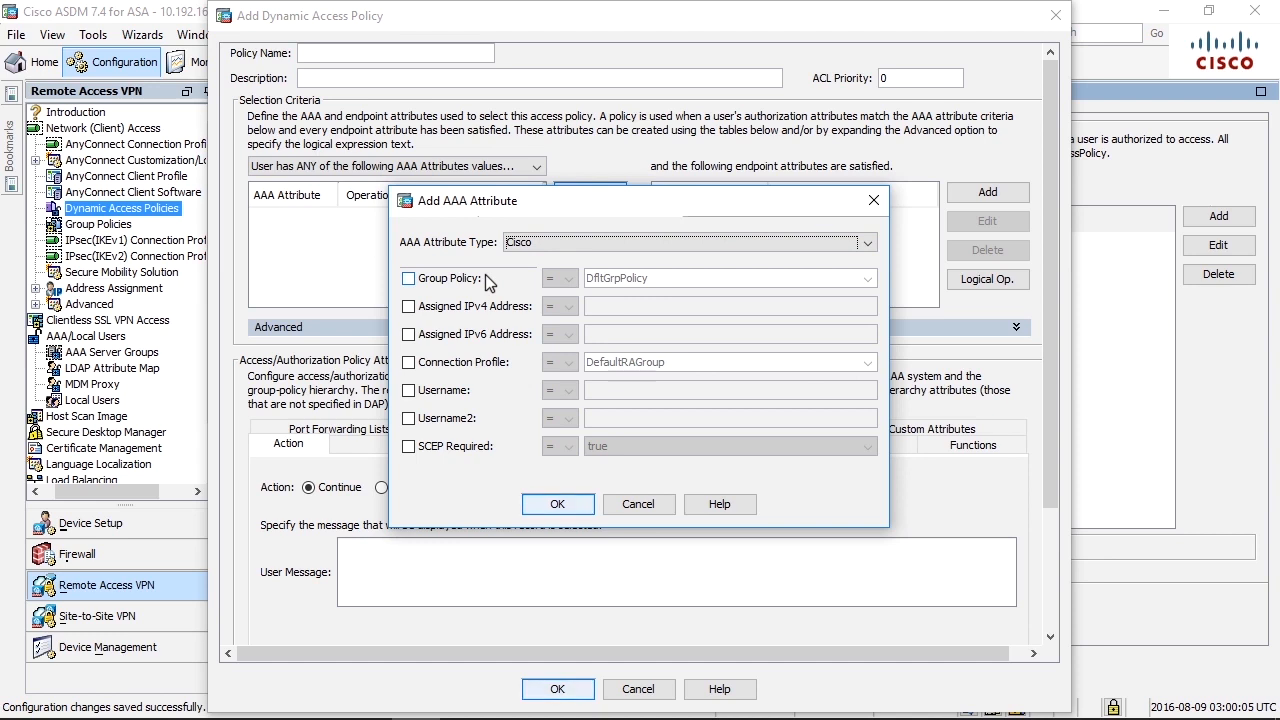
mouse_move(500, 312)
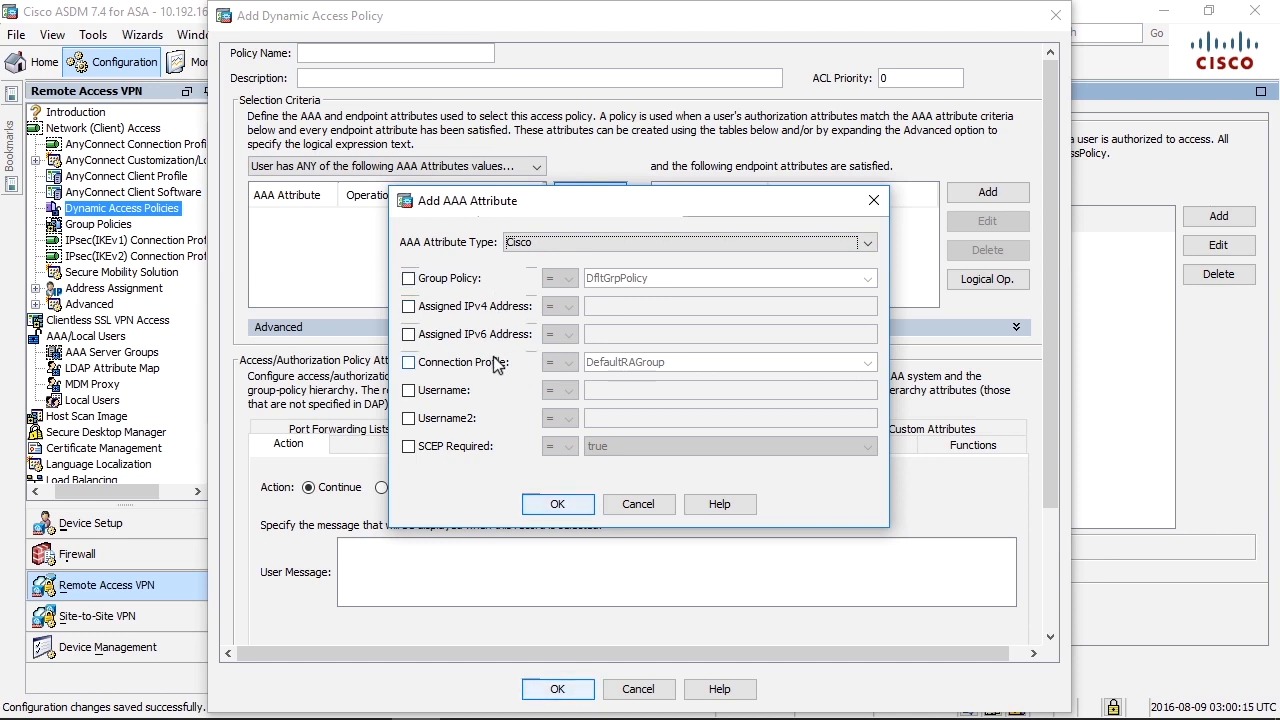
mouse_move(463, 345)
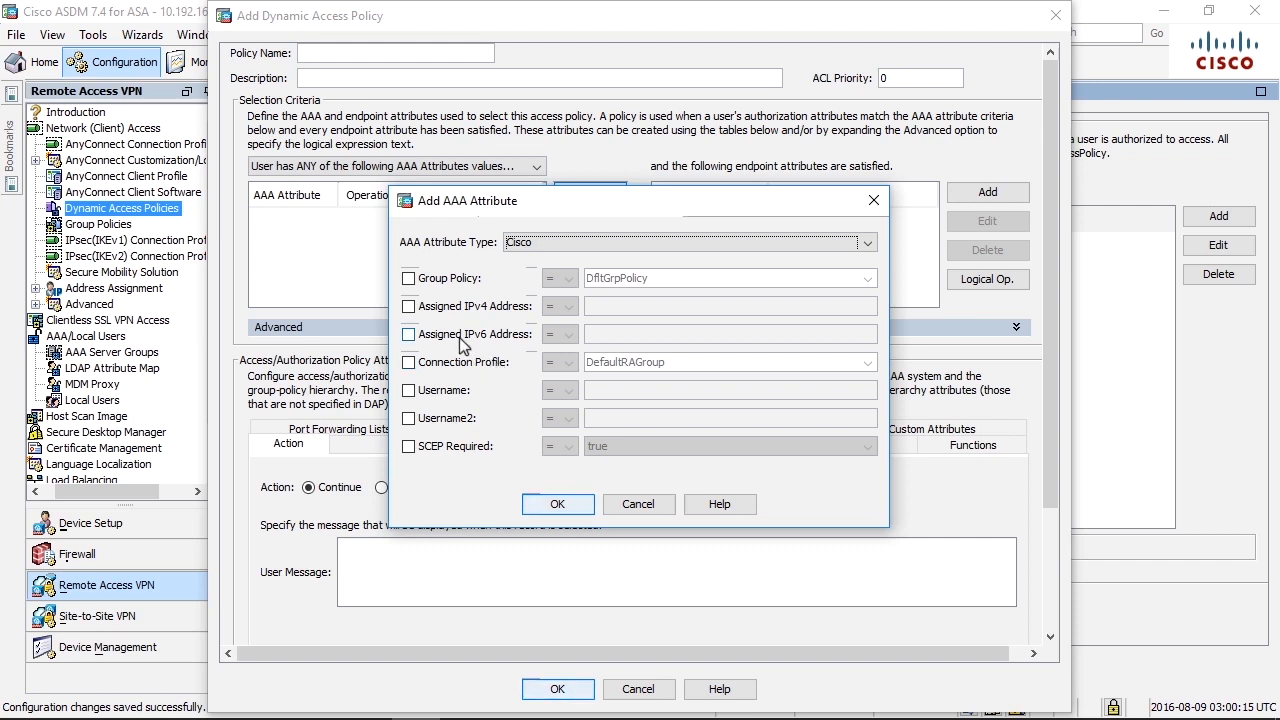
mouse_move(435, 320)
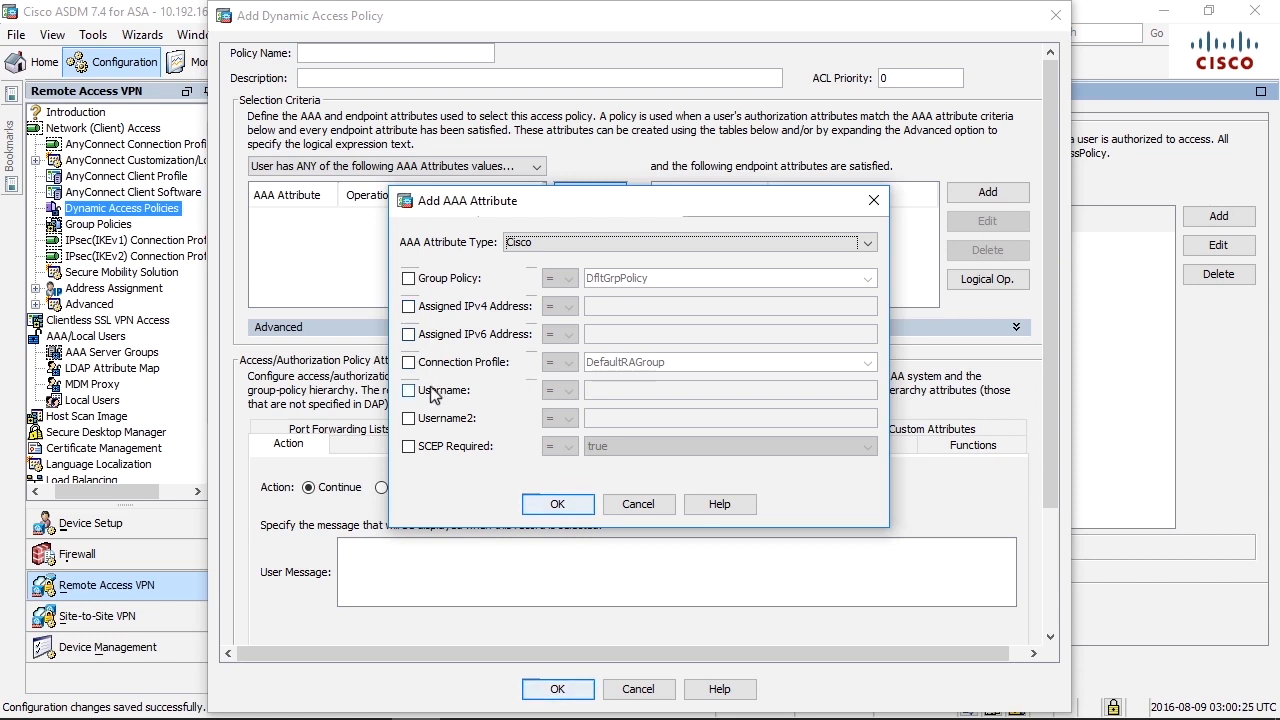
mouse_move(470, 248)
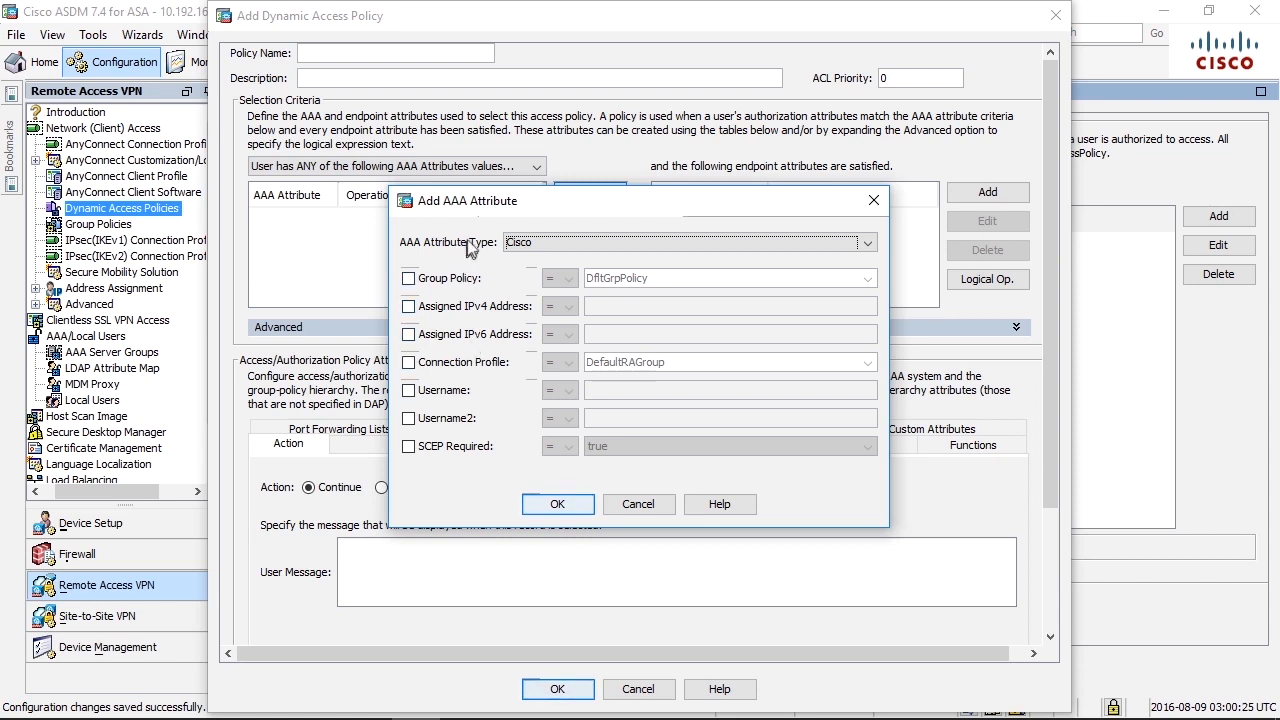
left_click(865, 242)
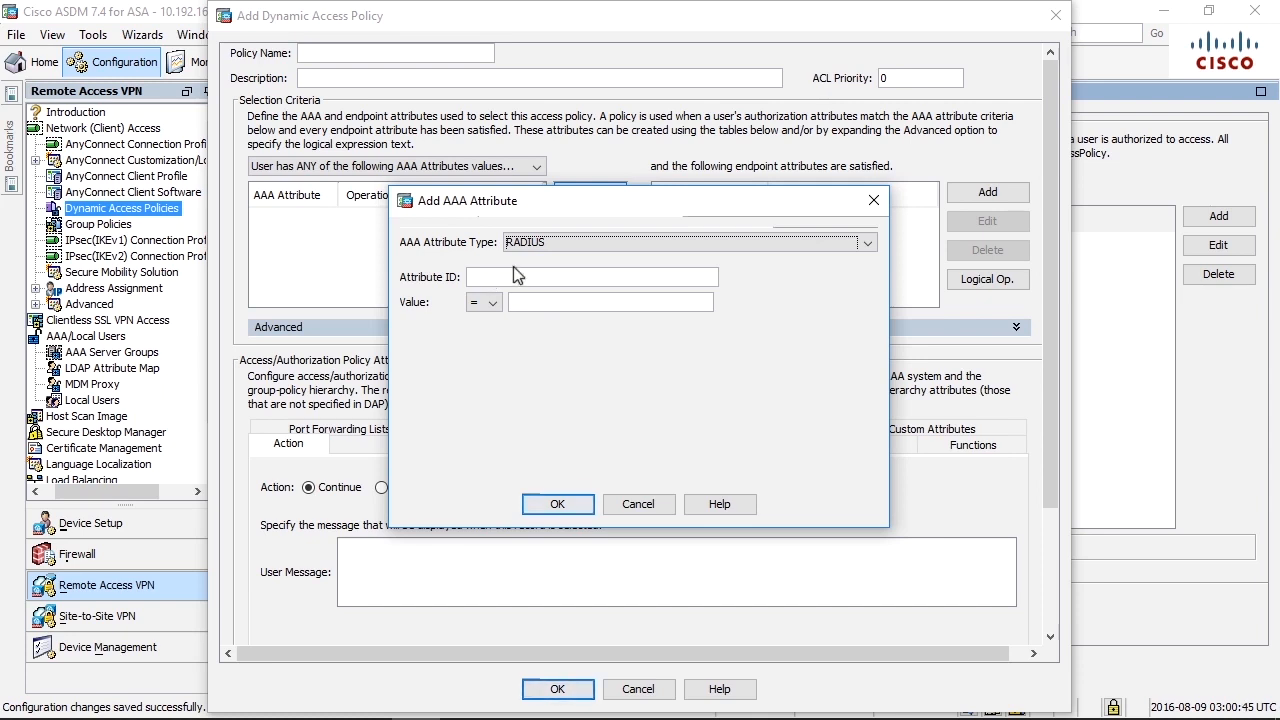
Switch the AAA attribute type to LDAP, then cancel without adding an attribute.
left_click(866, 242)
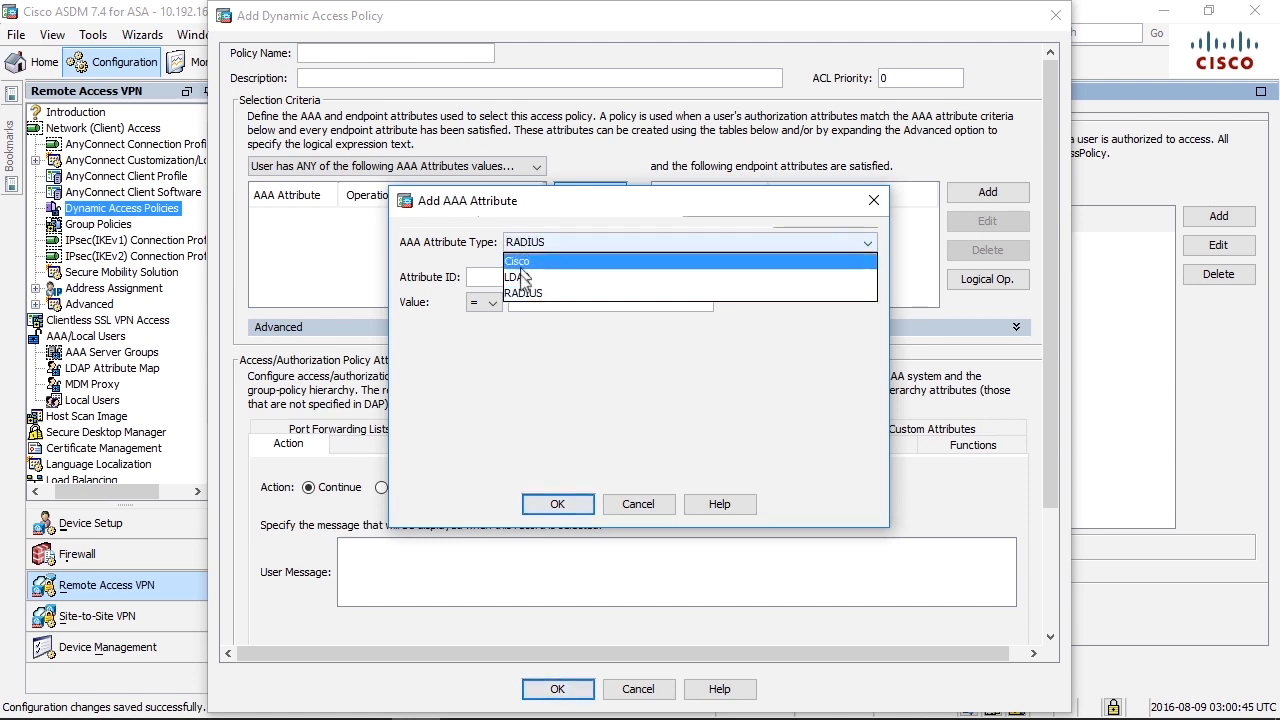
left_click(522, 277)
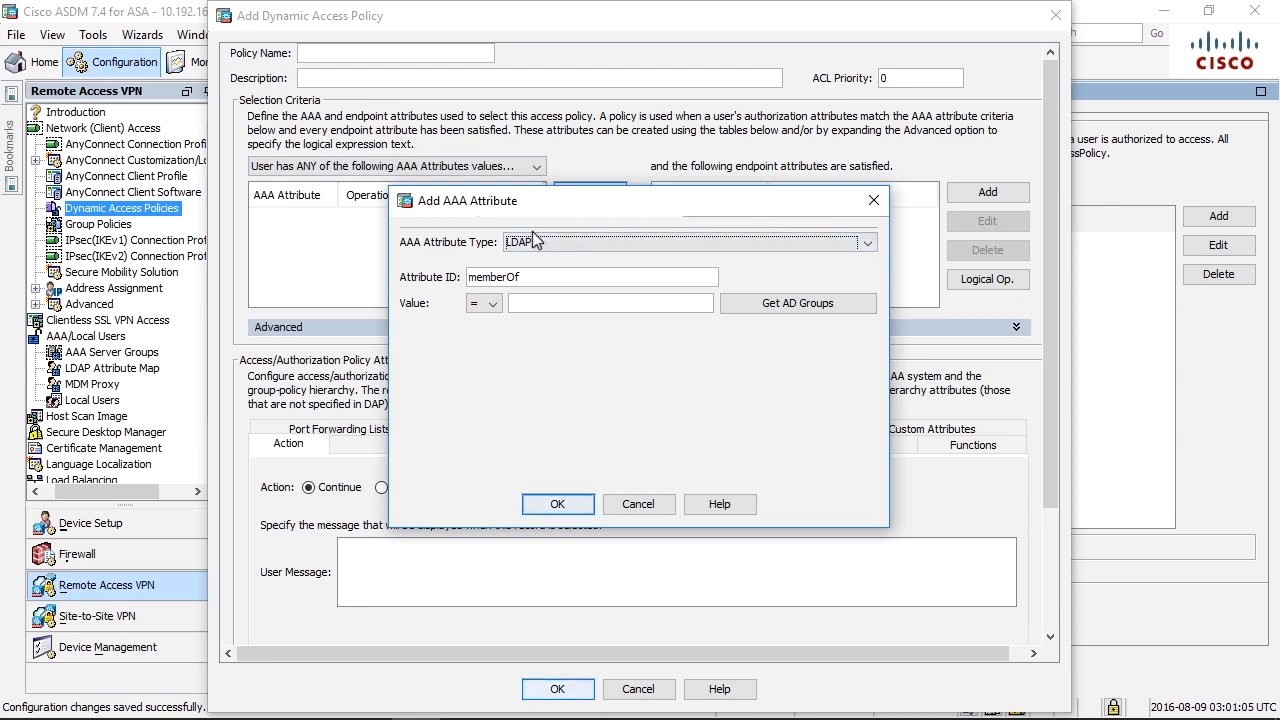
left_click(866, 242)
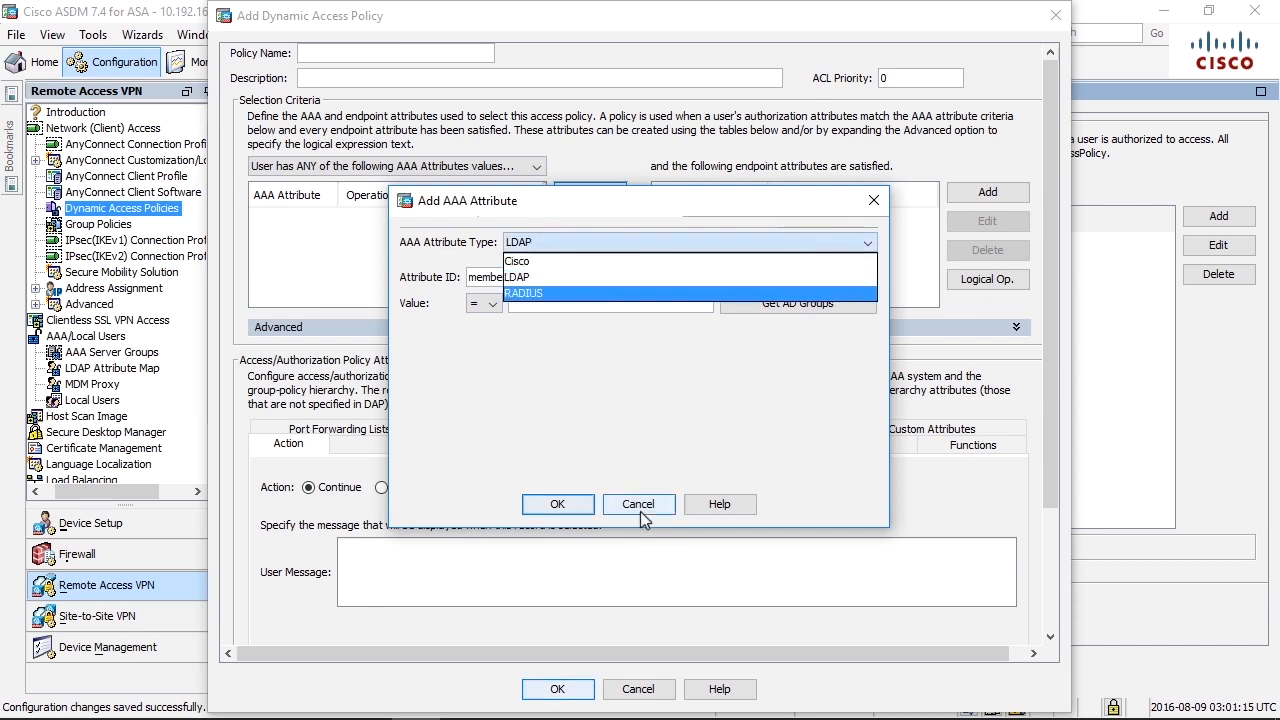
left_click(638, 504)
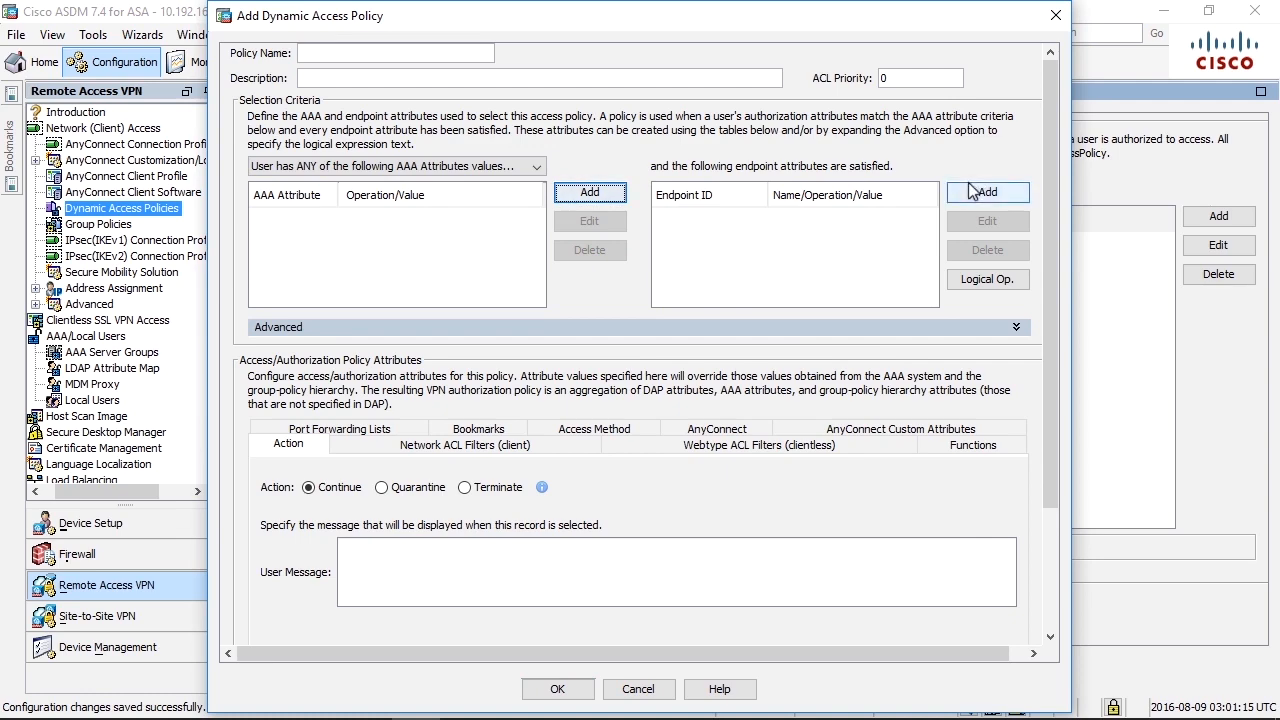
Start a new endpoint attribute, keeping Application type and Clientless client type.
left_click(987, 192)
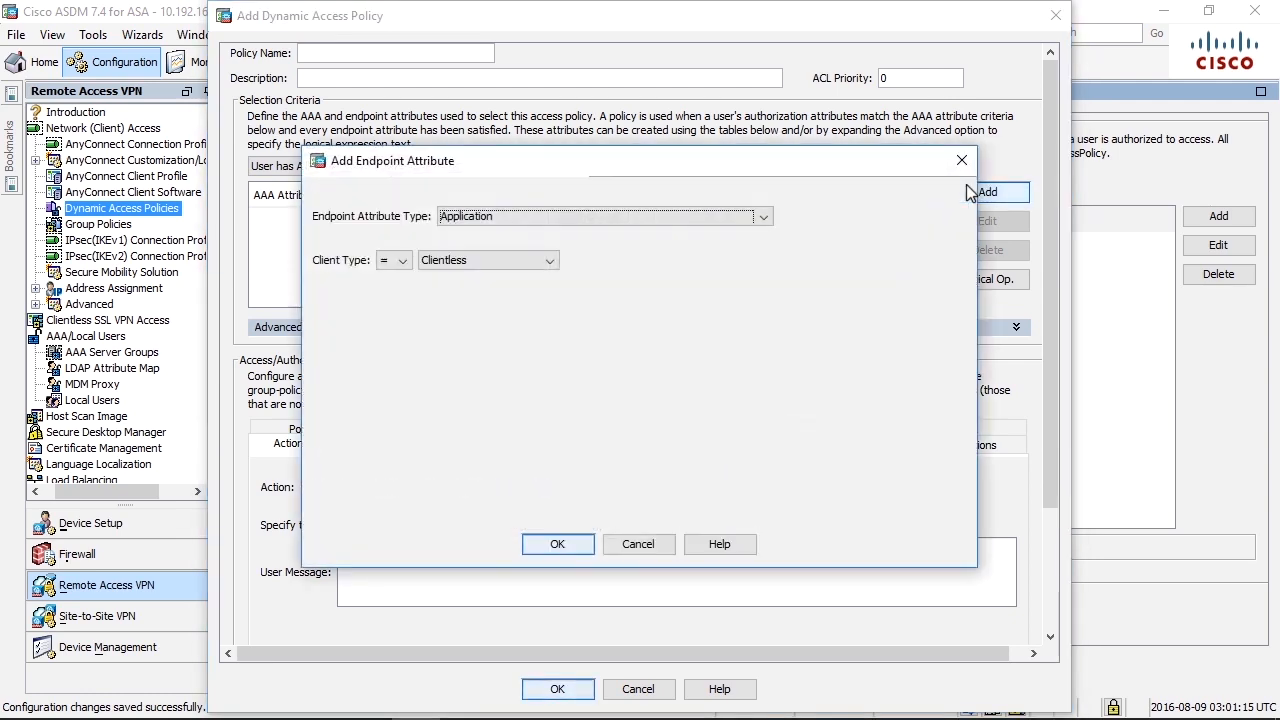
mouse_move(787, 192)
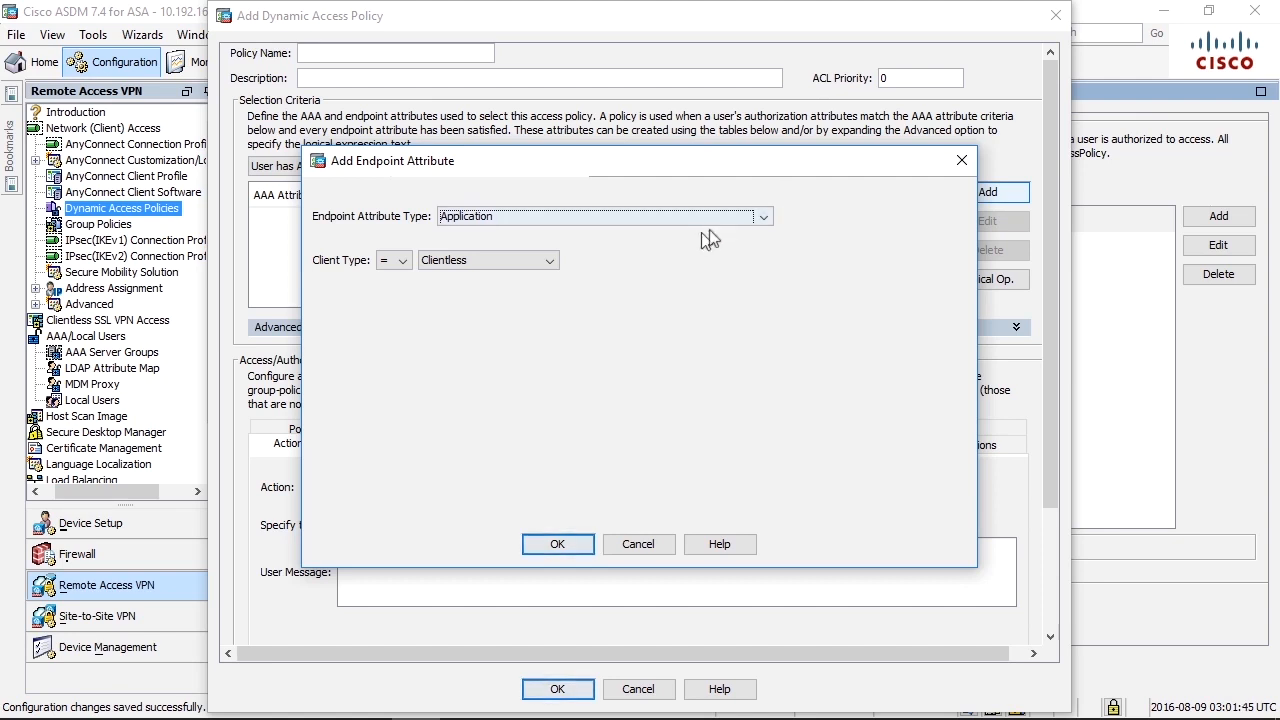
left_click(763, 216)
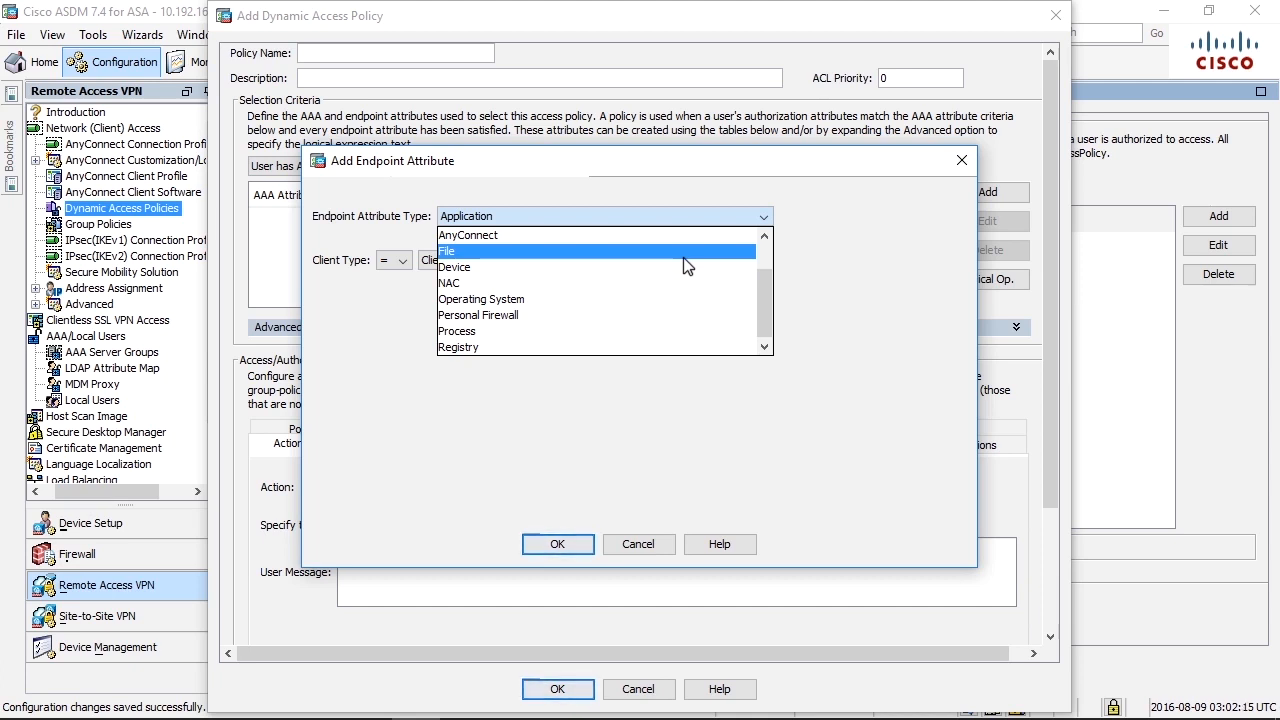
mouse_move(697, 261)
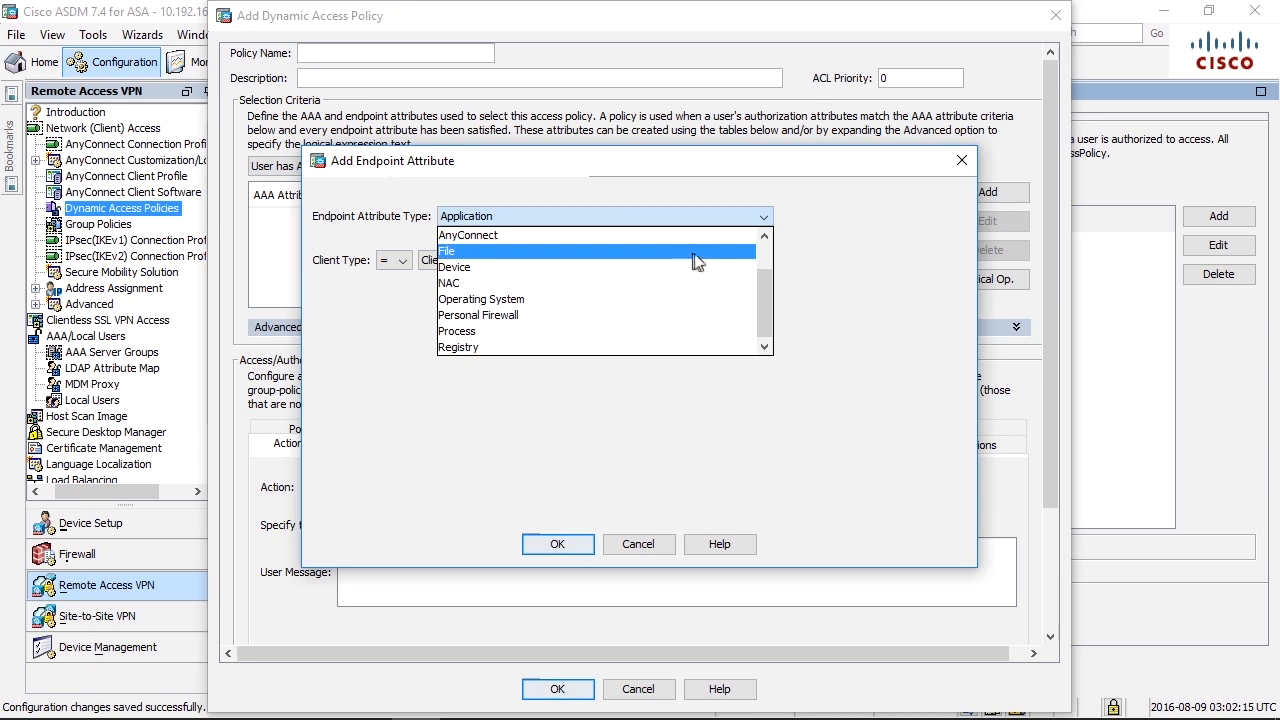
scroll("up", 3)
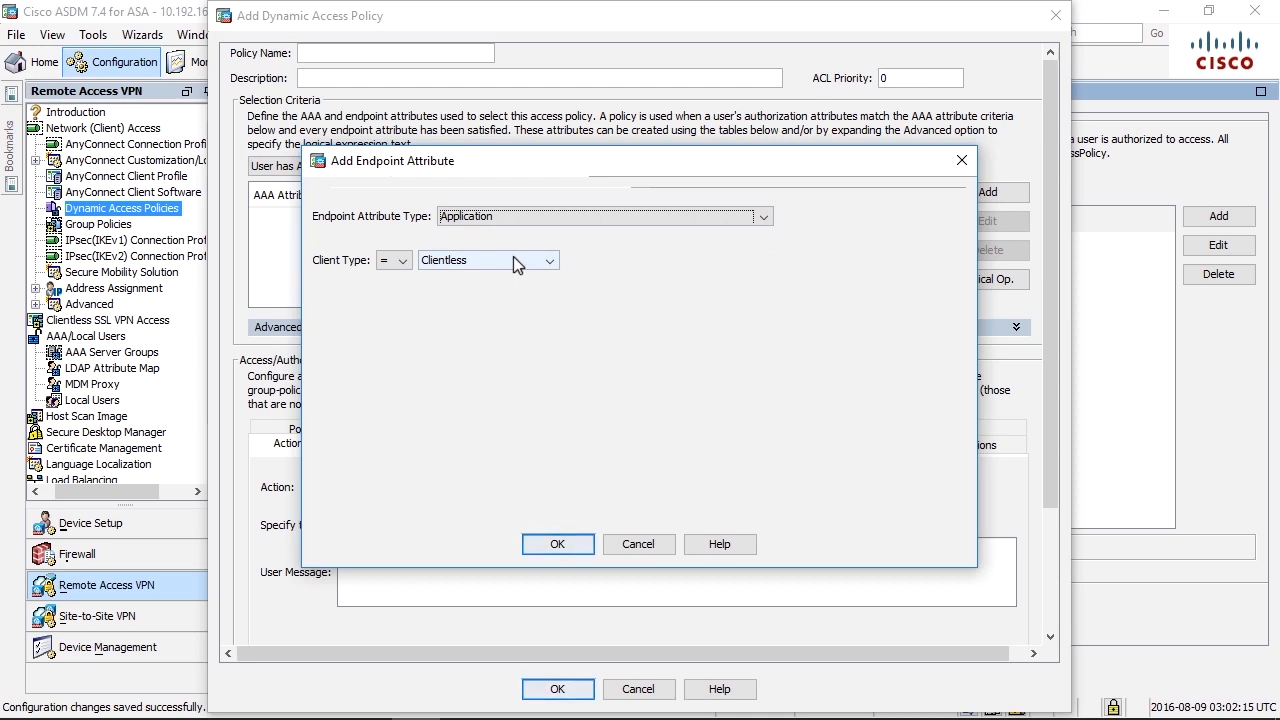
left_click(549, 260)
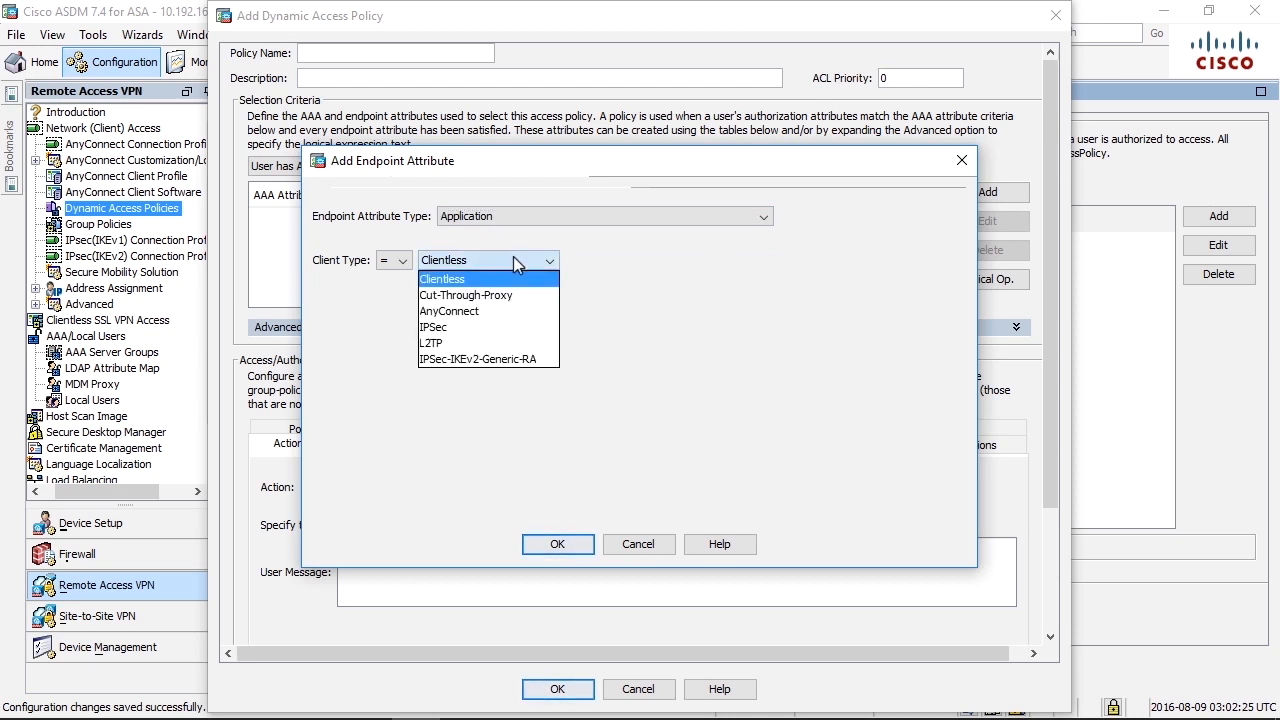
left_click(443, 278)
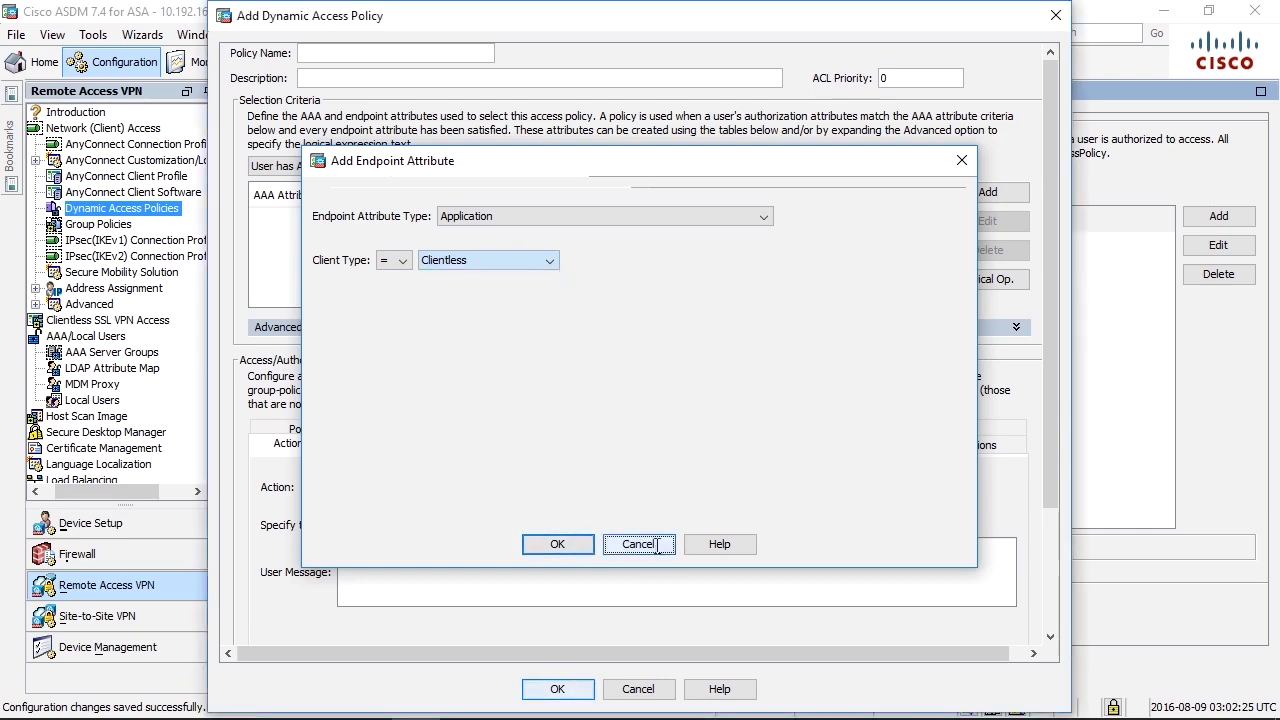
Discard the endpoint attribute and review the ANY/ALL/NONE AAA match choices.
left_click(638, 544)
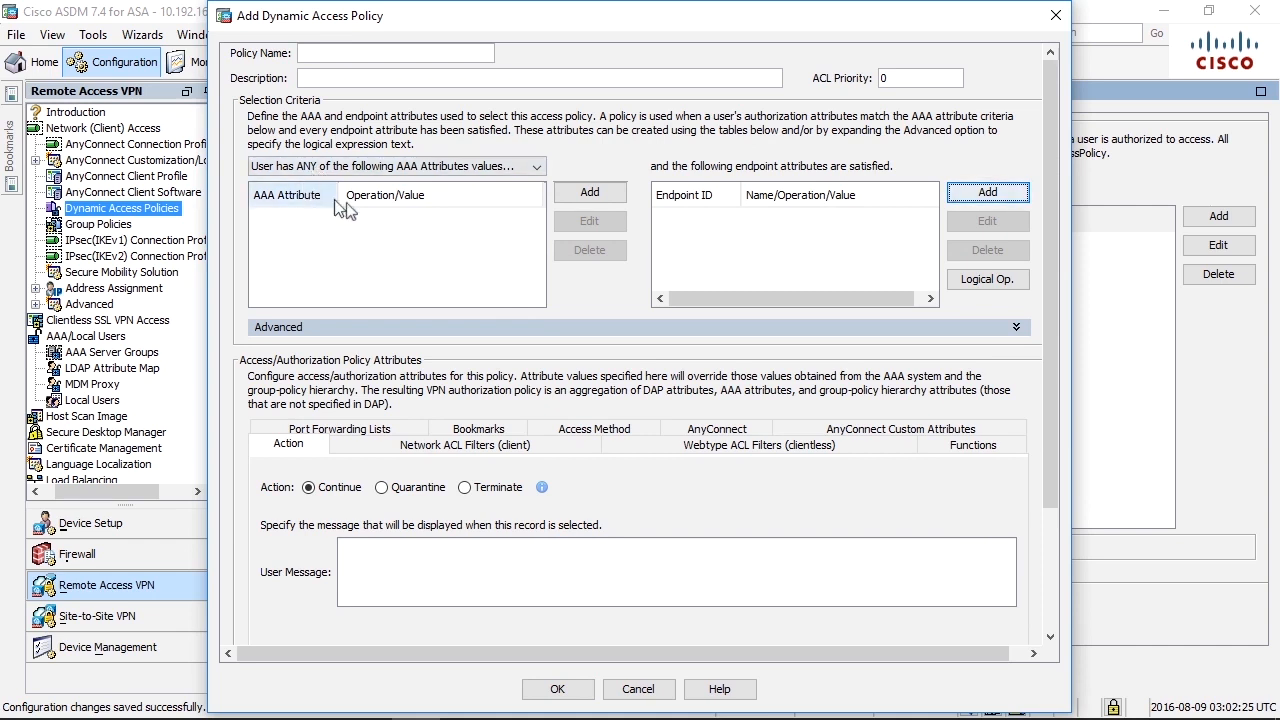
mouse_move(440, 190)
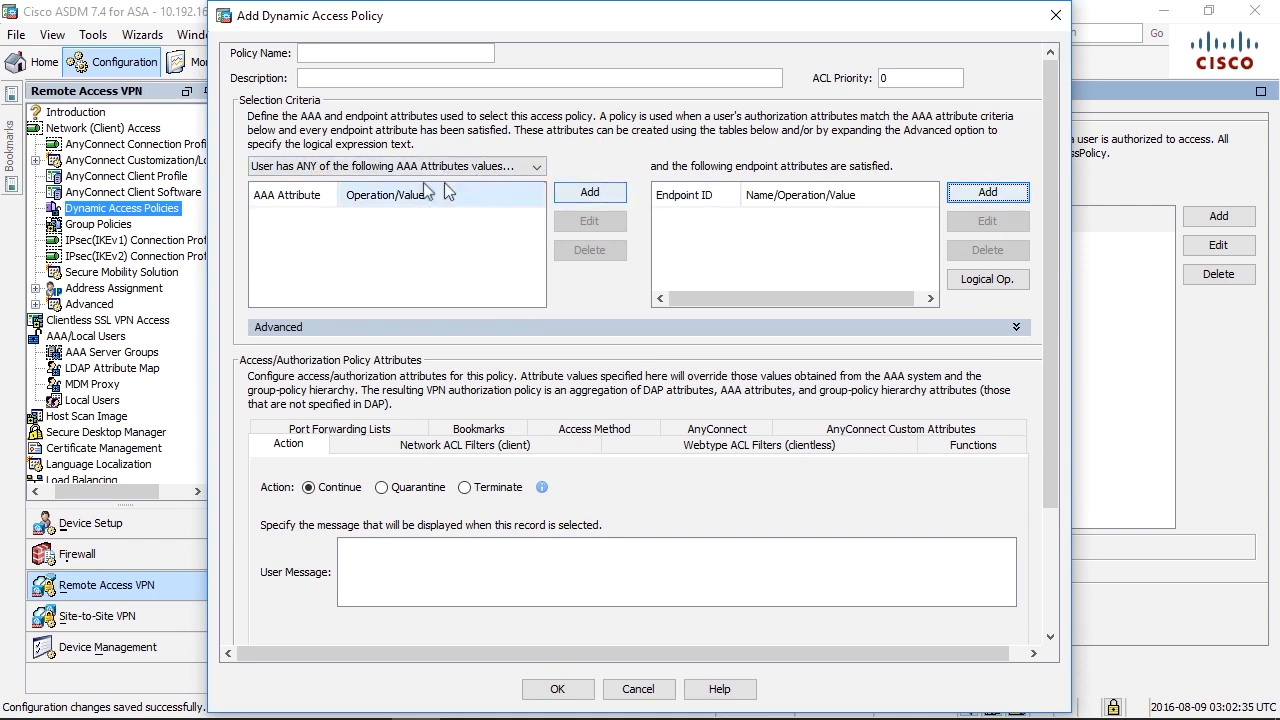
mouse_move(410, 173)
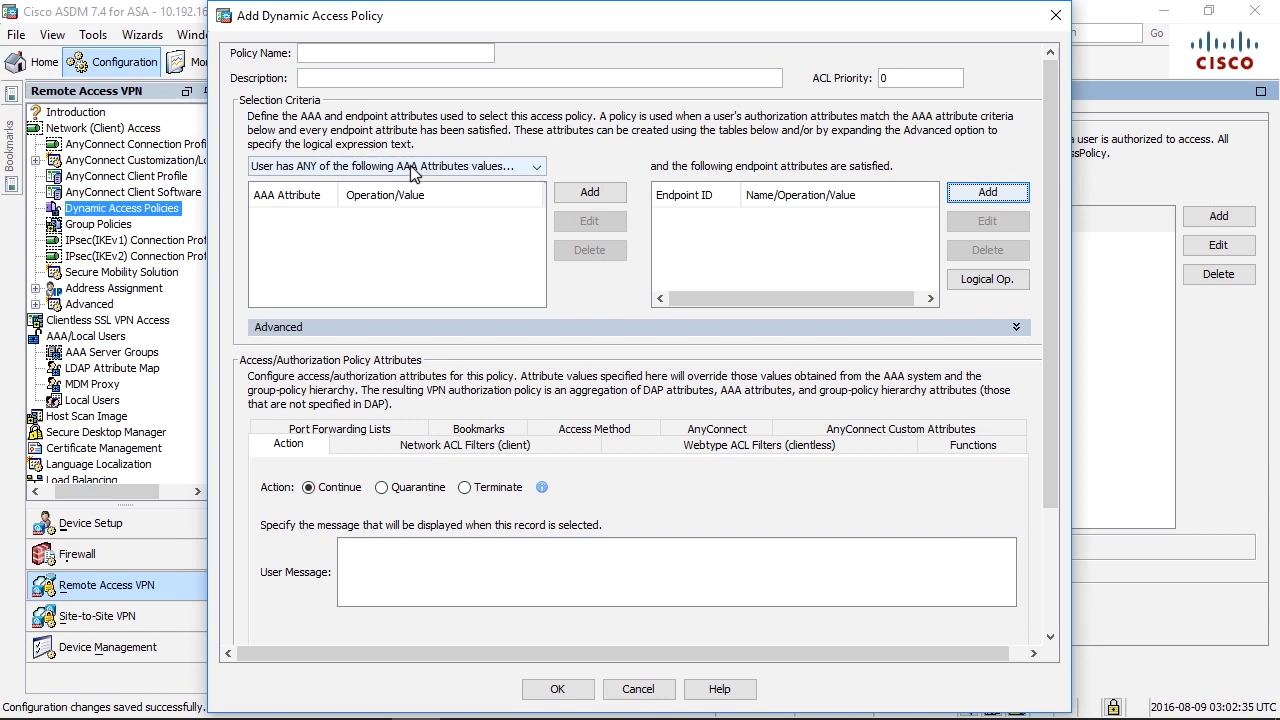
mouse_move(363, 167)
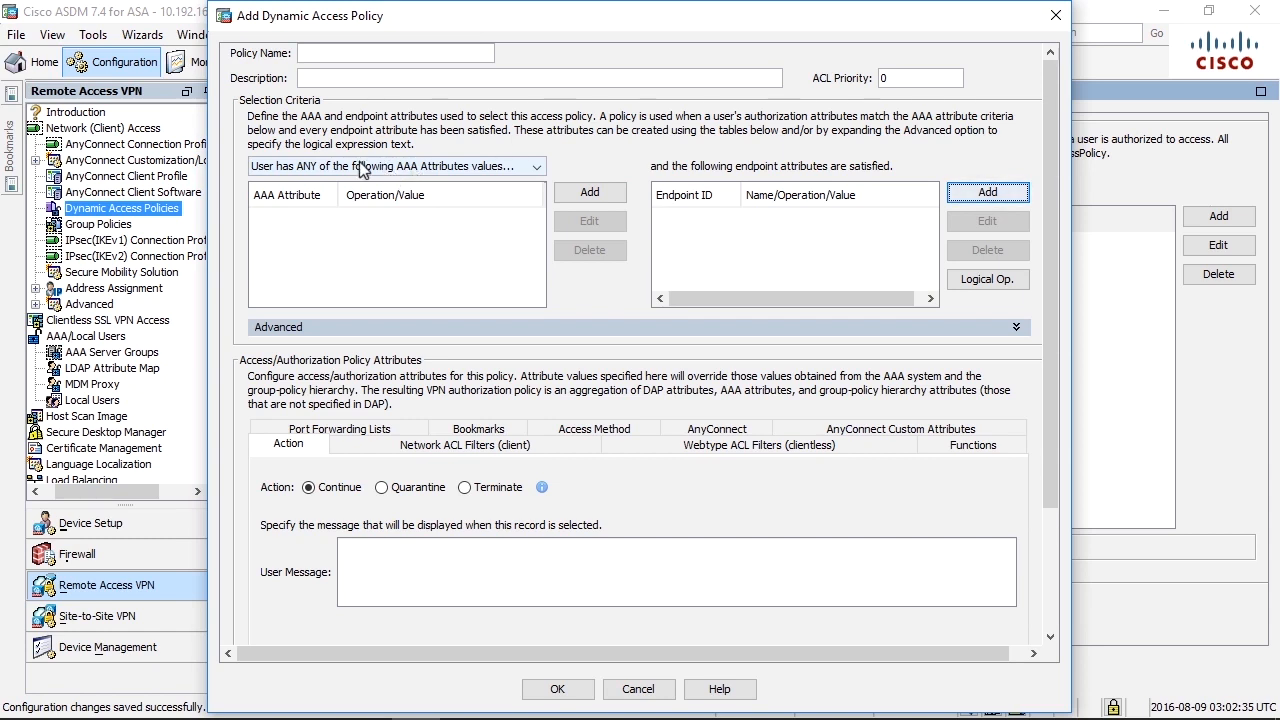
left_click(536, 166)
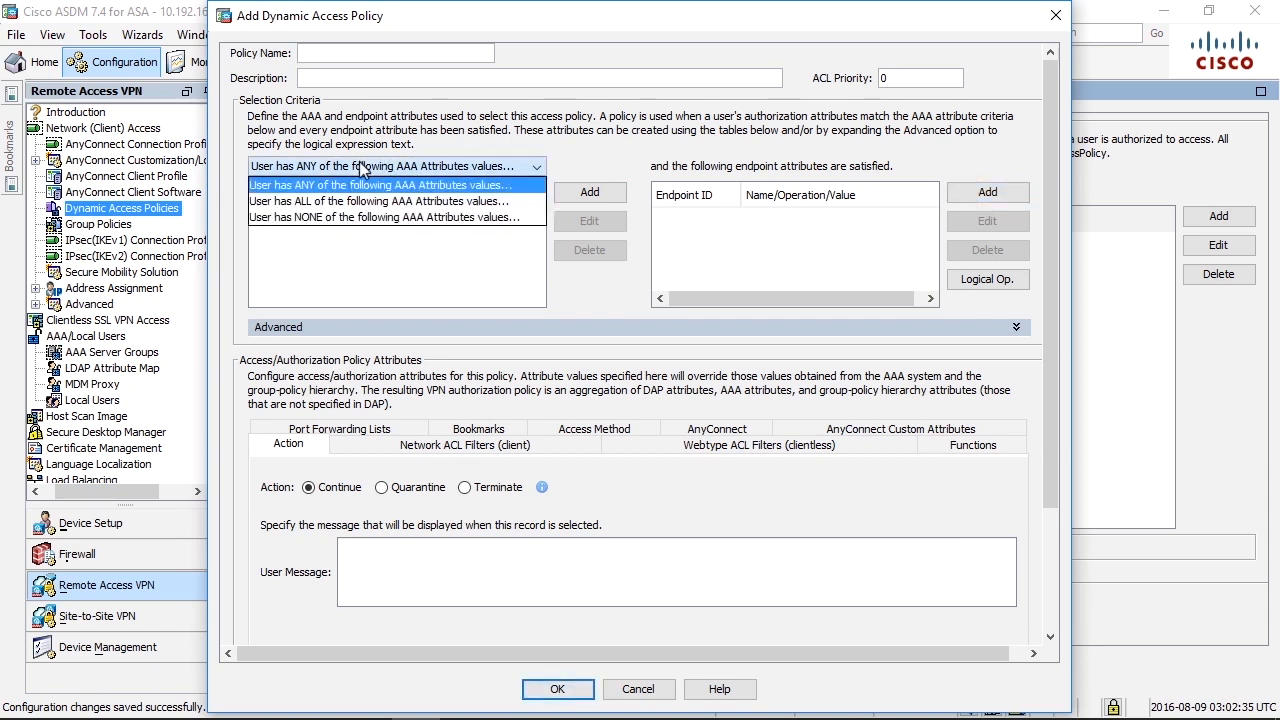
mouse_move(352, 179)
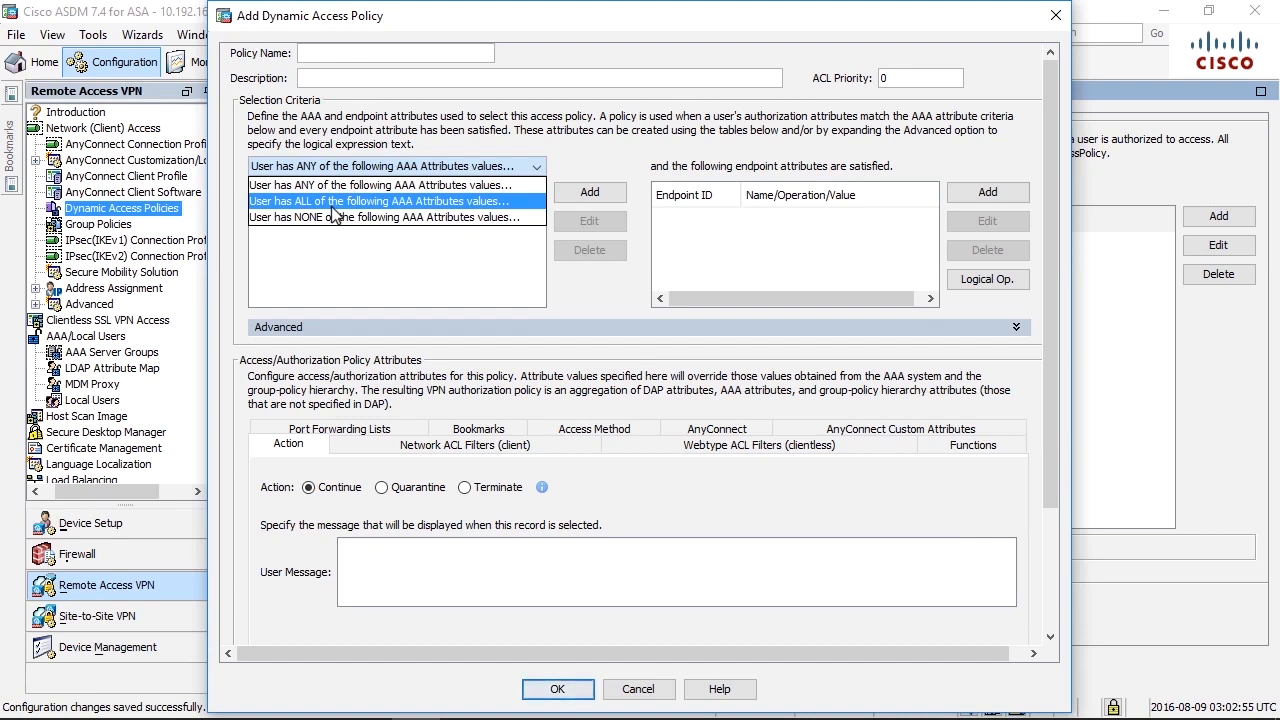
left_click(381, 217)
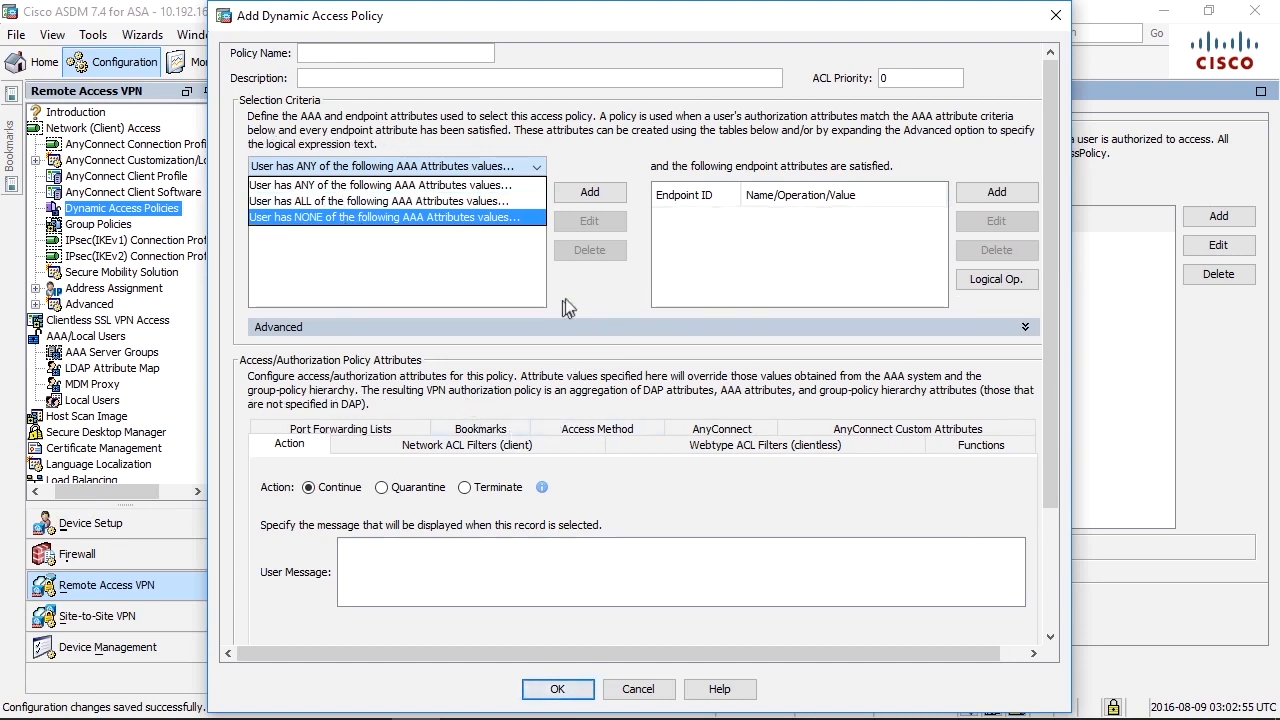
left_click(390, 184)
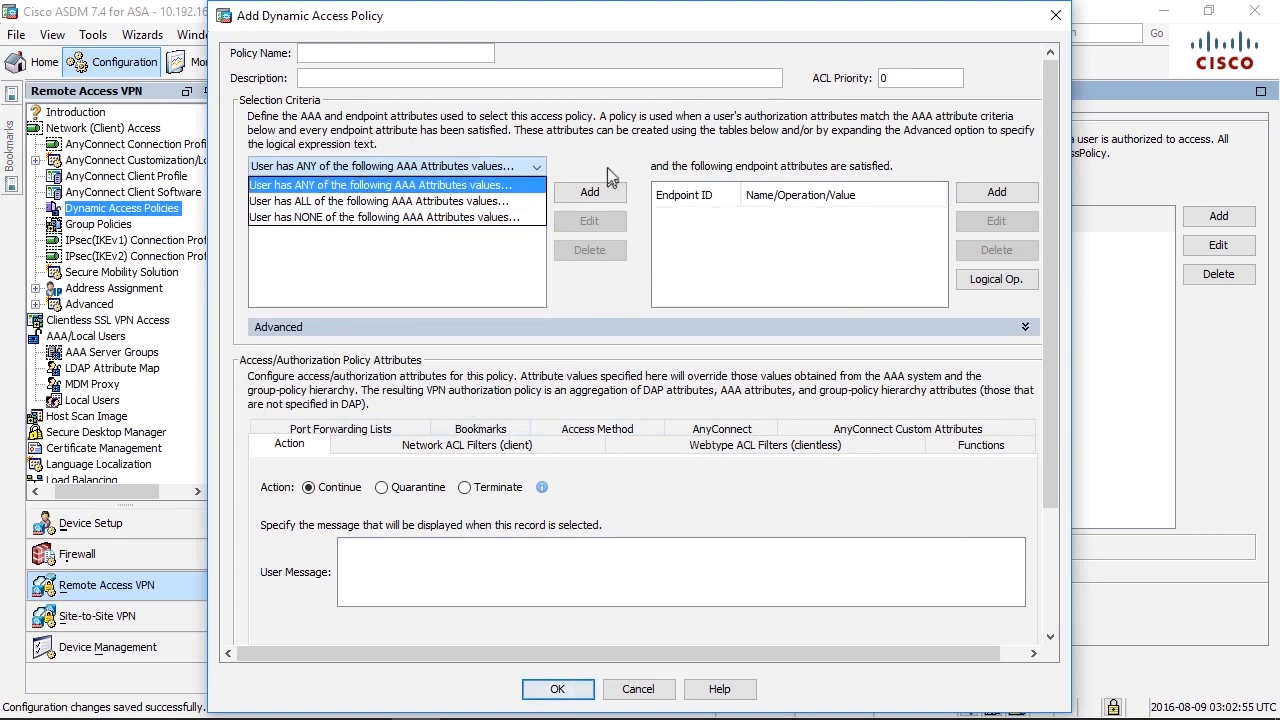
Add an AAA criterion matching username equal to asa-firewall.
left_click(590, 192)
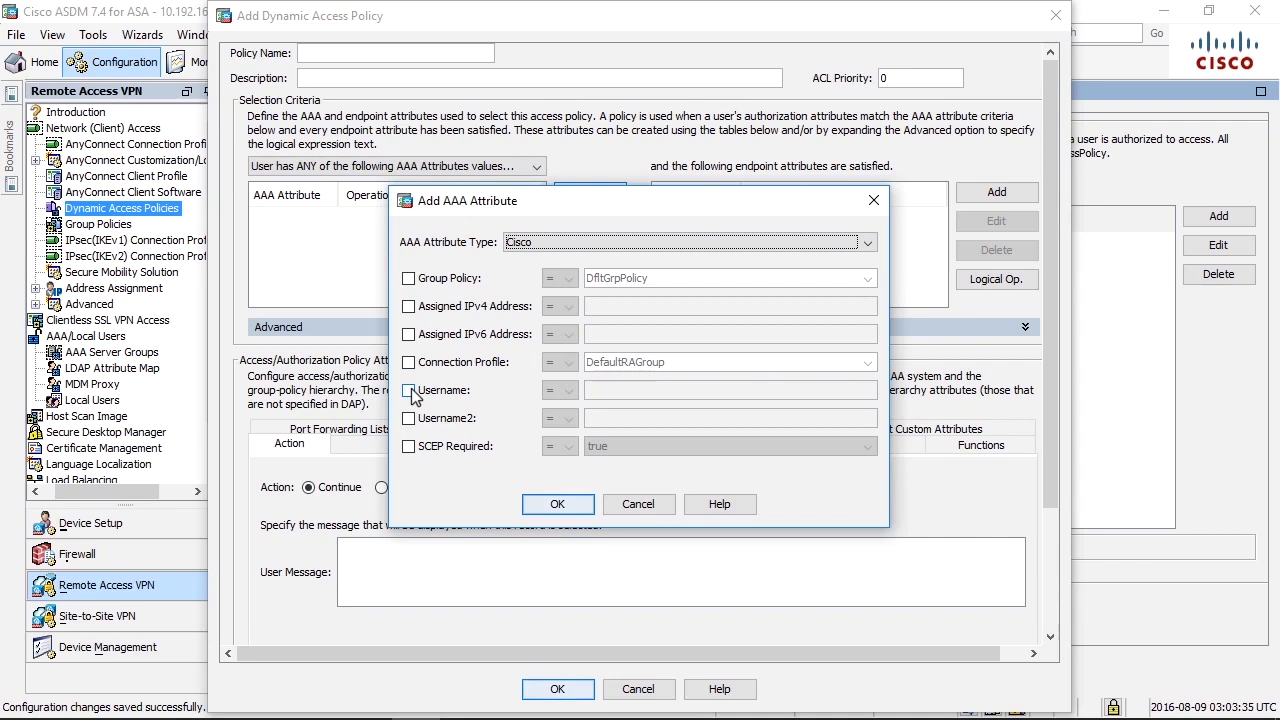
left_click(408, 390)
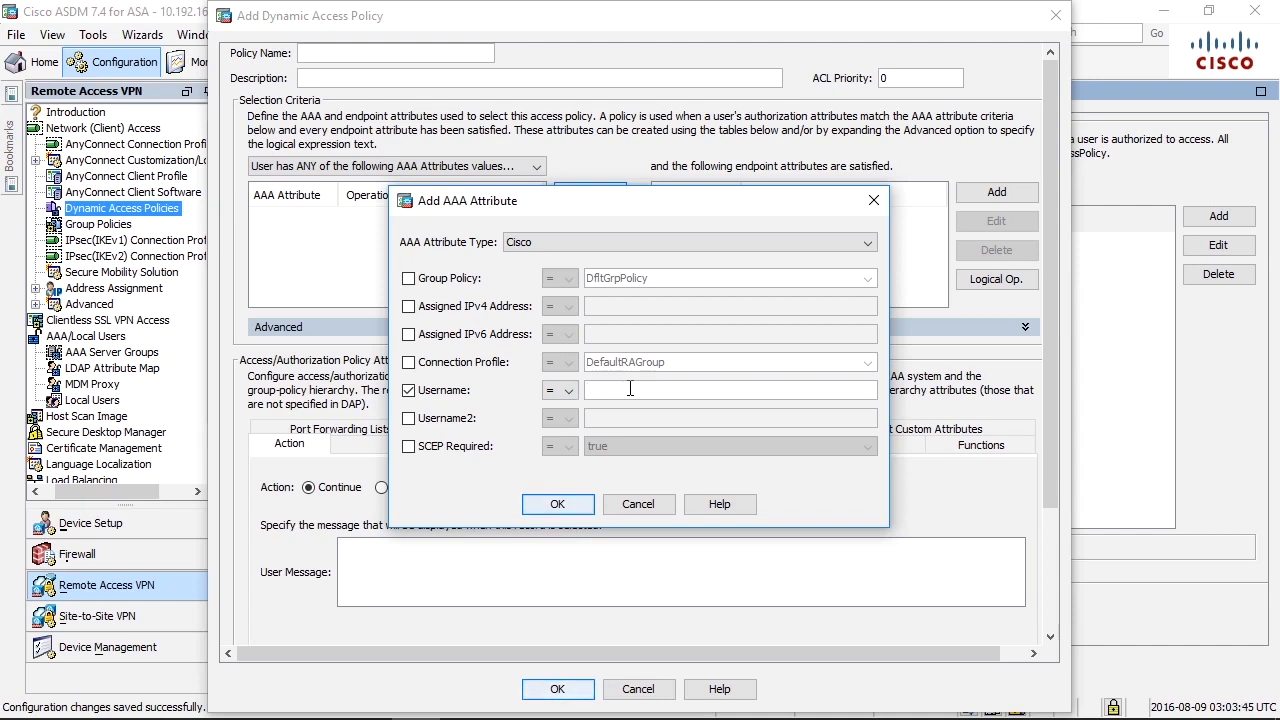
type("asa-")
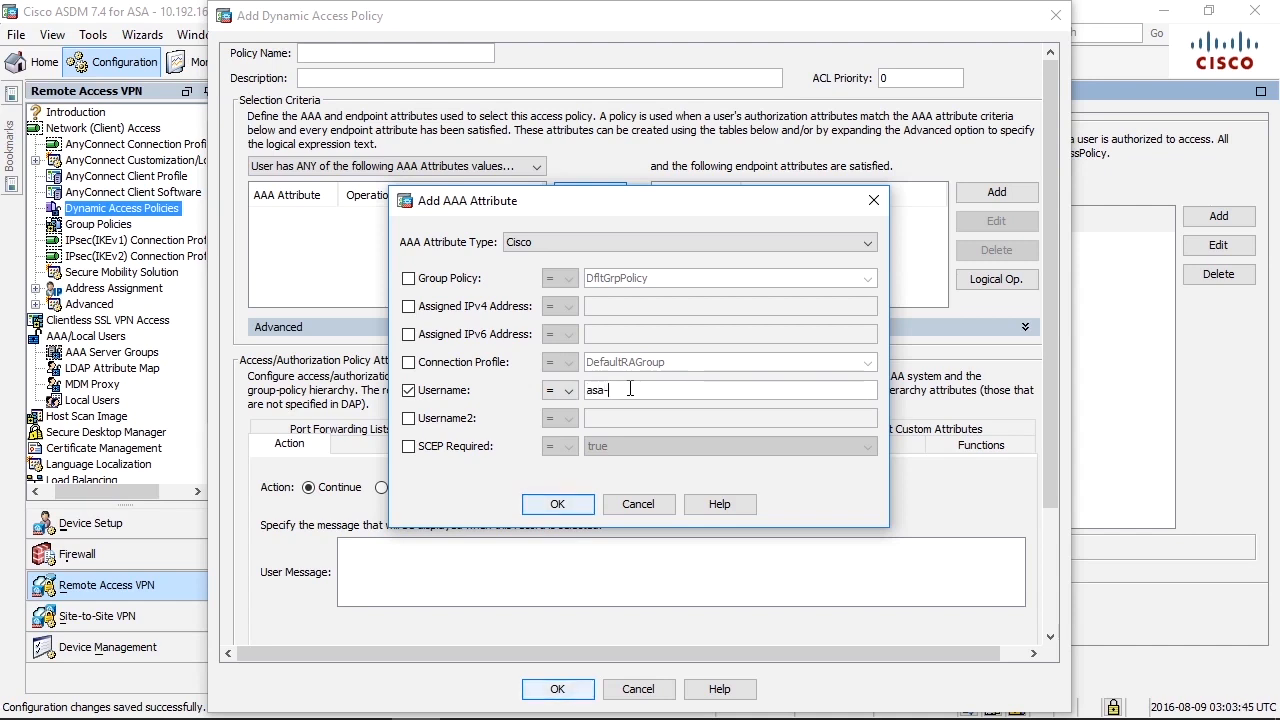
type("firewall")
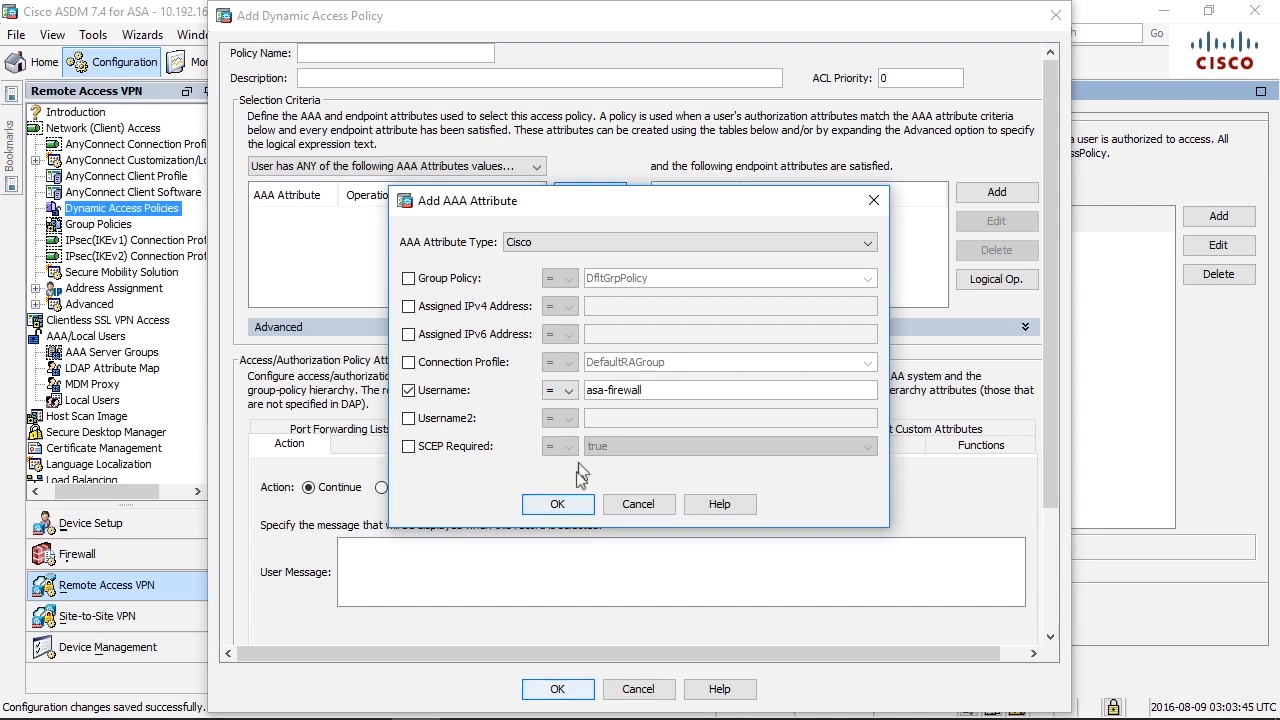
left_click(558, 503)
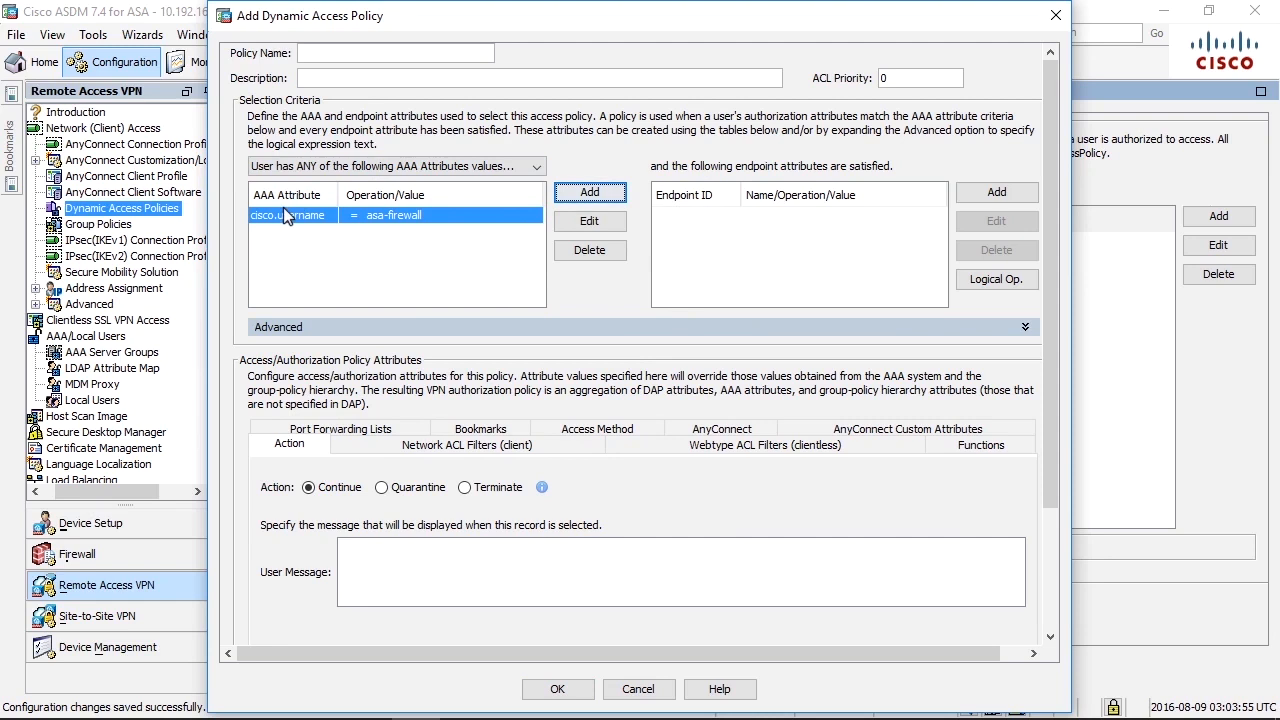
mouse_move(285, 216)
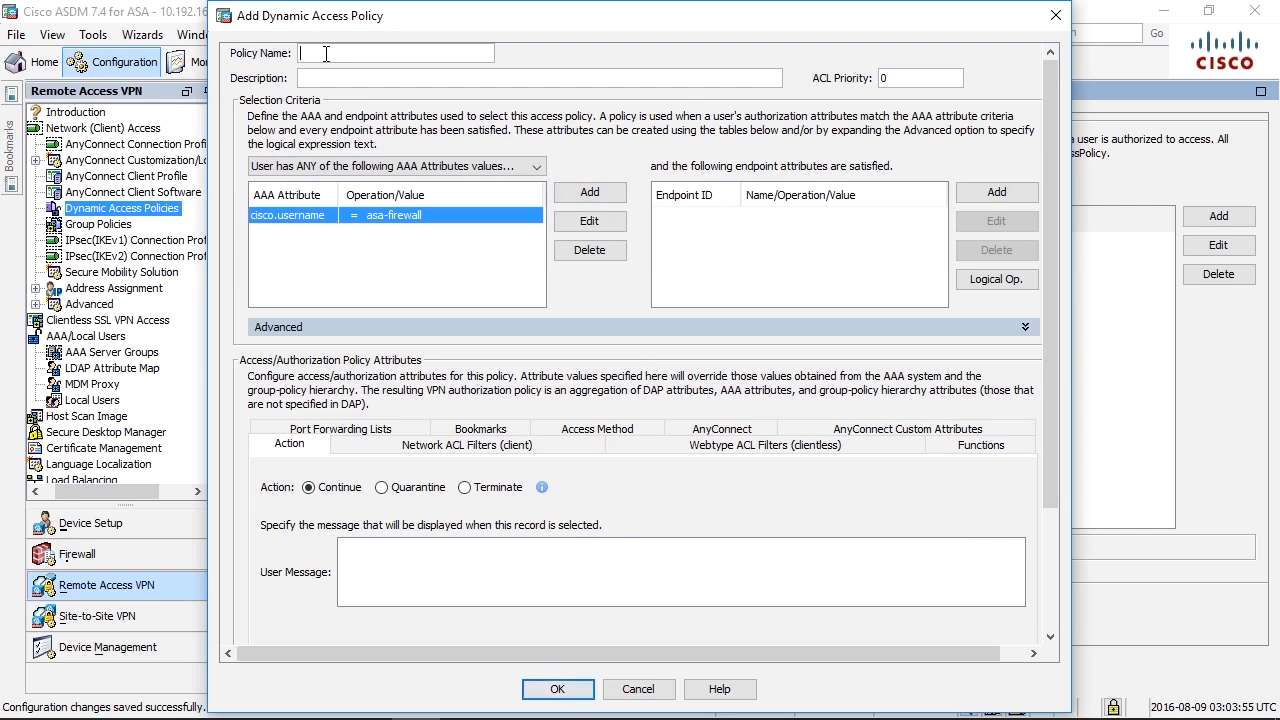
Name the policy 'Block user asa-firewall', set Terminate with 'Go away, you are not wanted!', and save.
type("Block user asa-firewall")
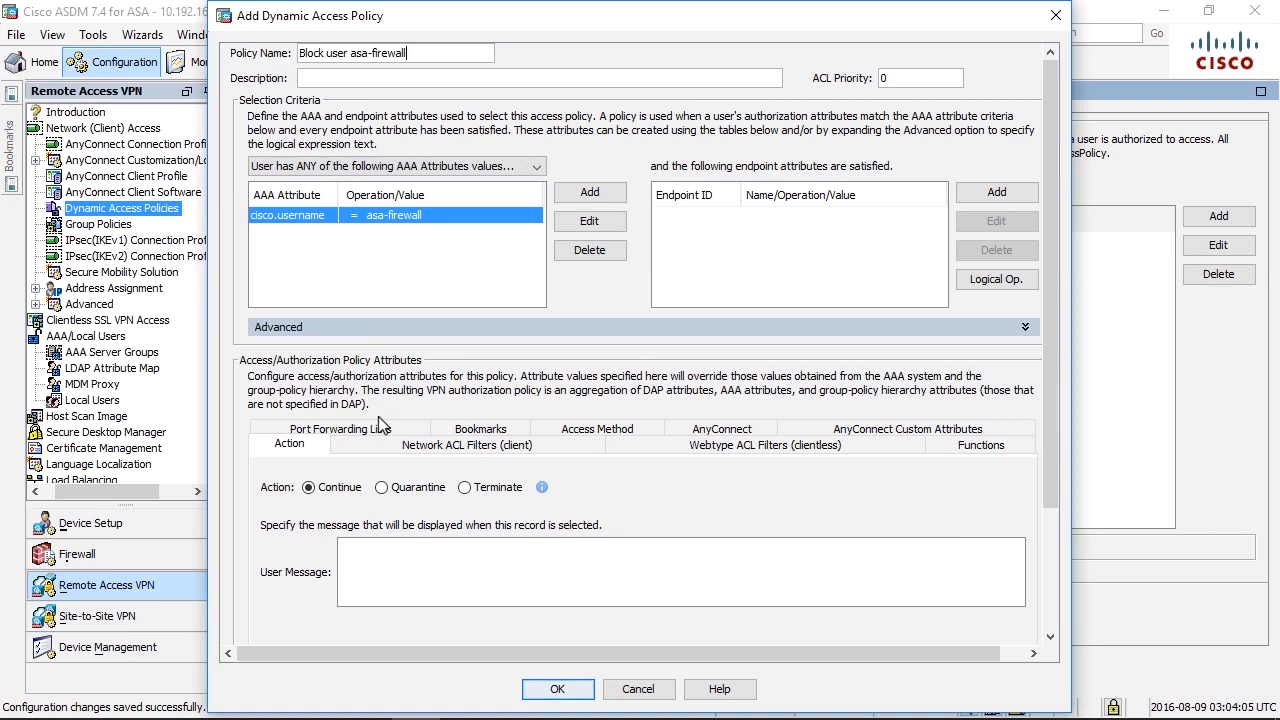
left_click(464, 487)
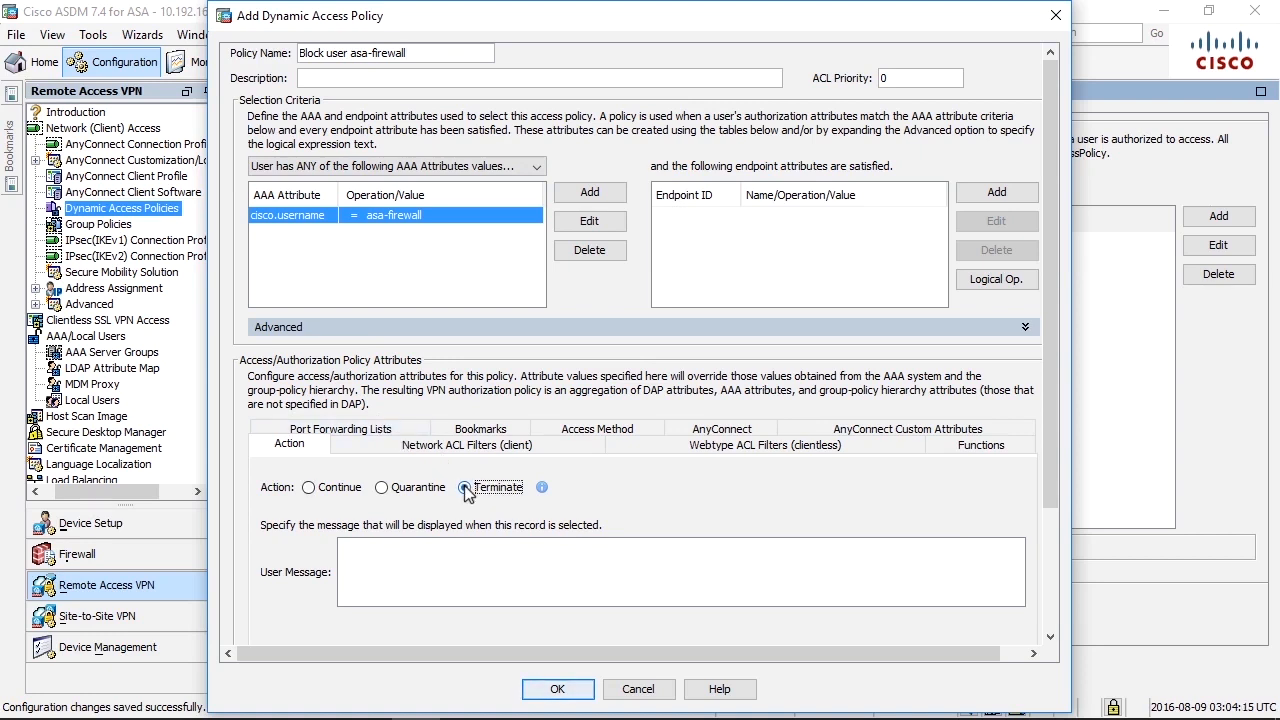
left_click(465, 487)
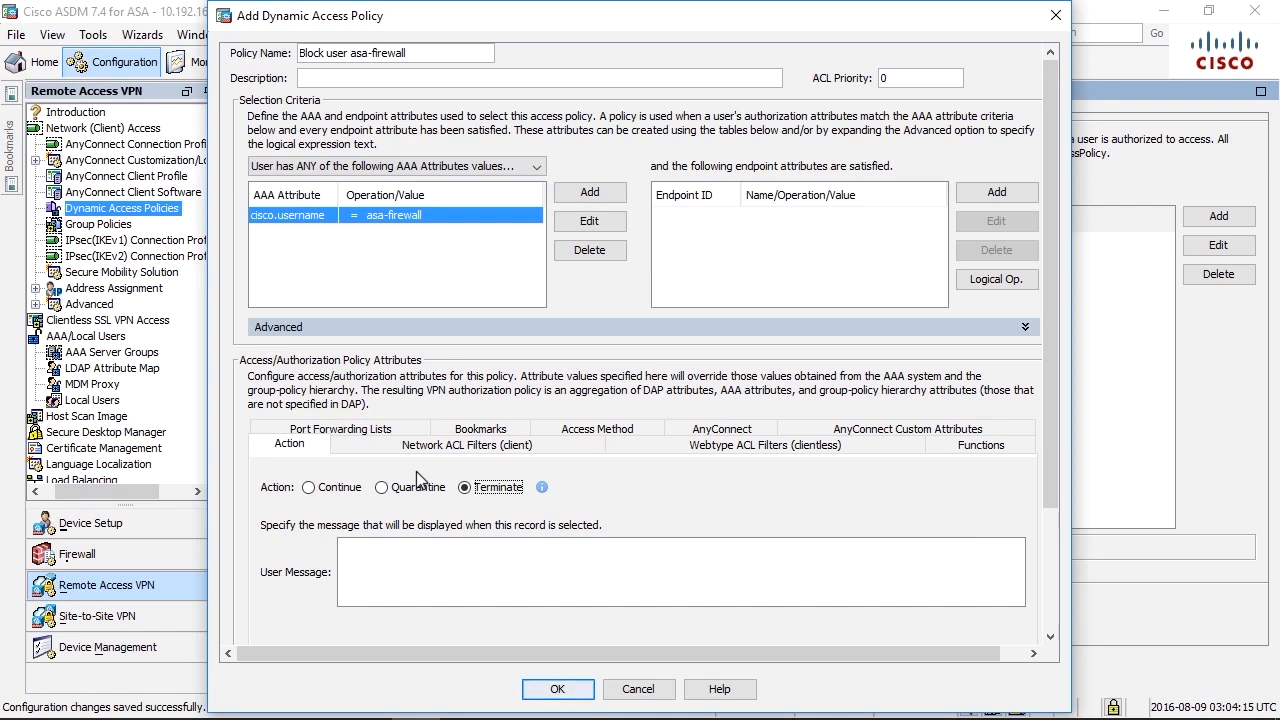
type("Go away, you are")
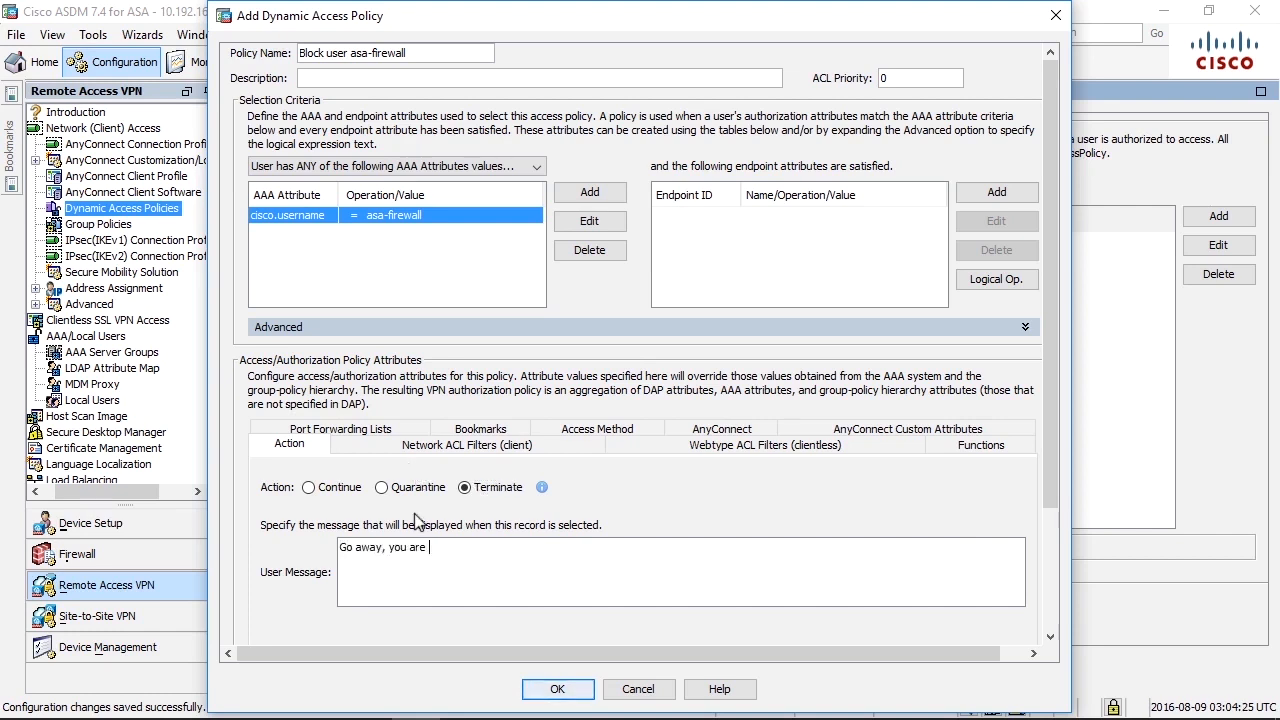
type("not wanted!")
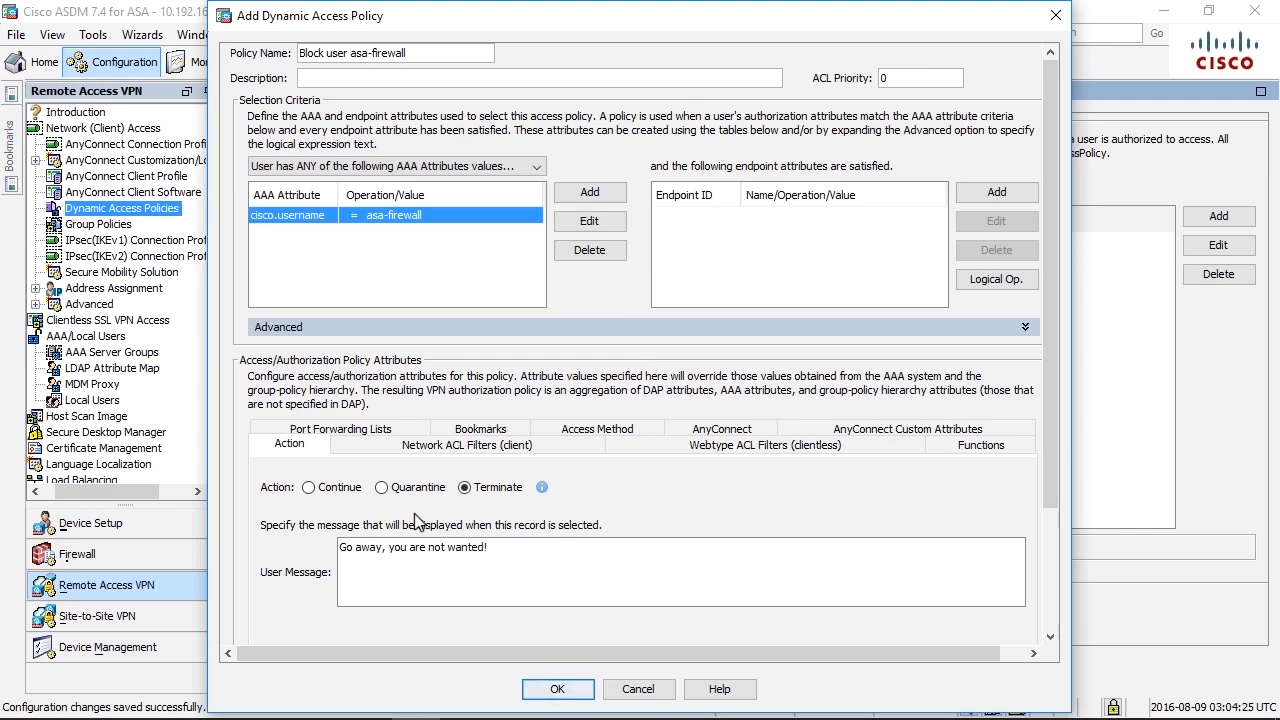
mouse_move(458, 528)
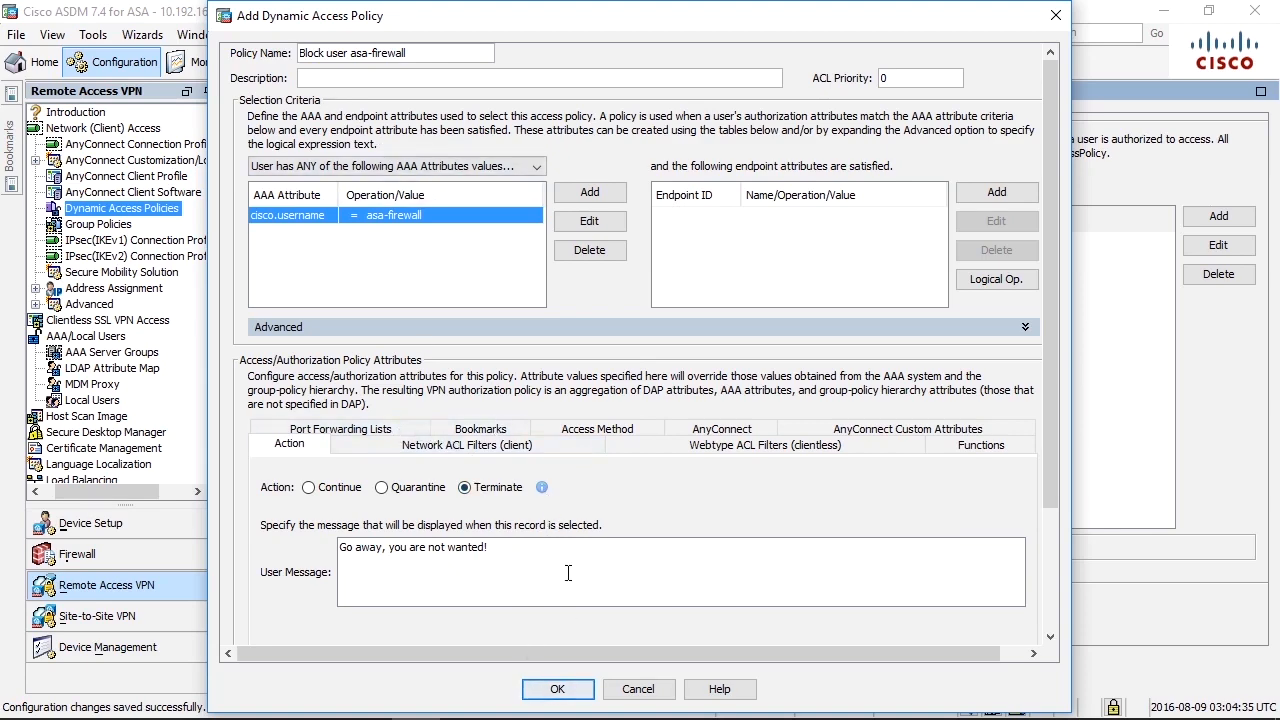
left_click(557, 689)
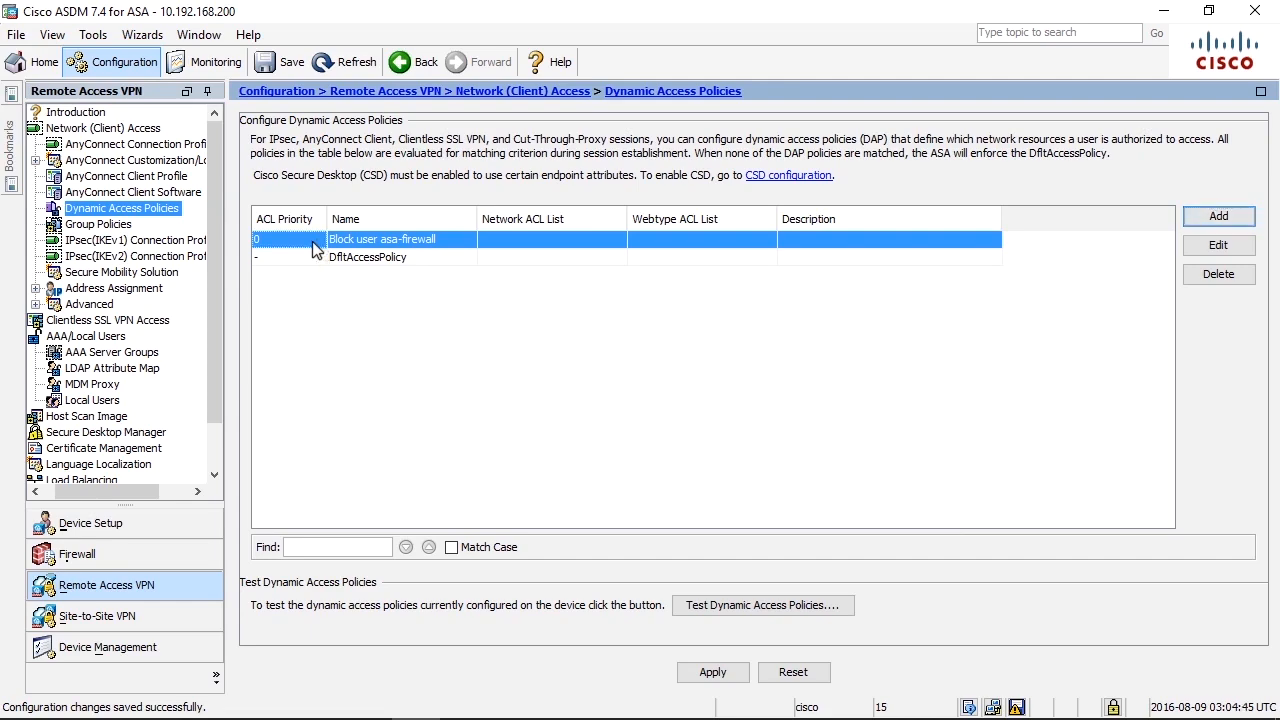
left_click(1218, 245)
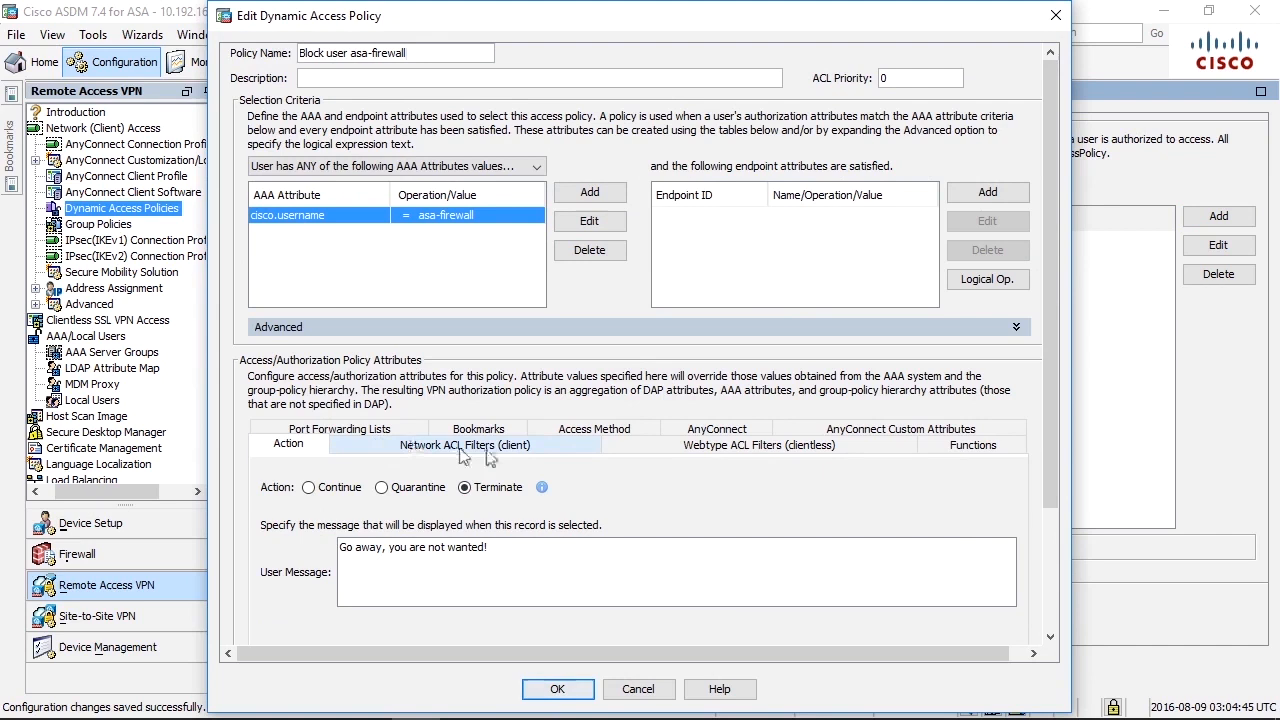
mouse_move(845, 447)
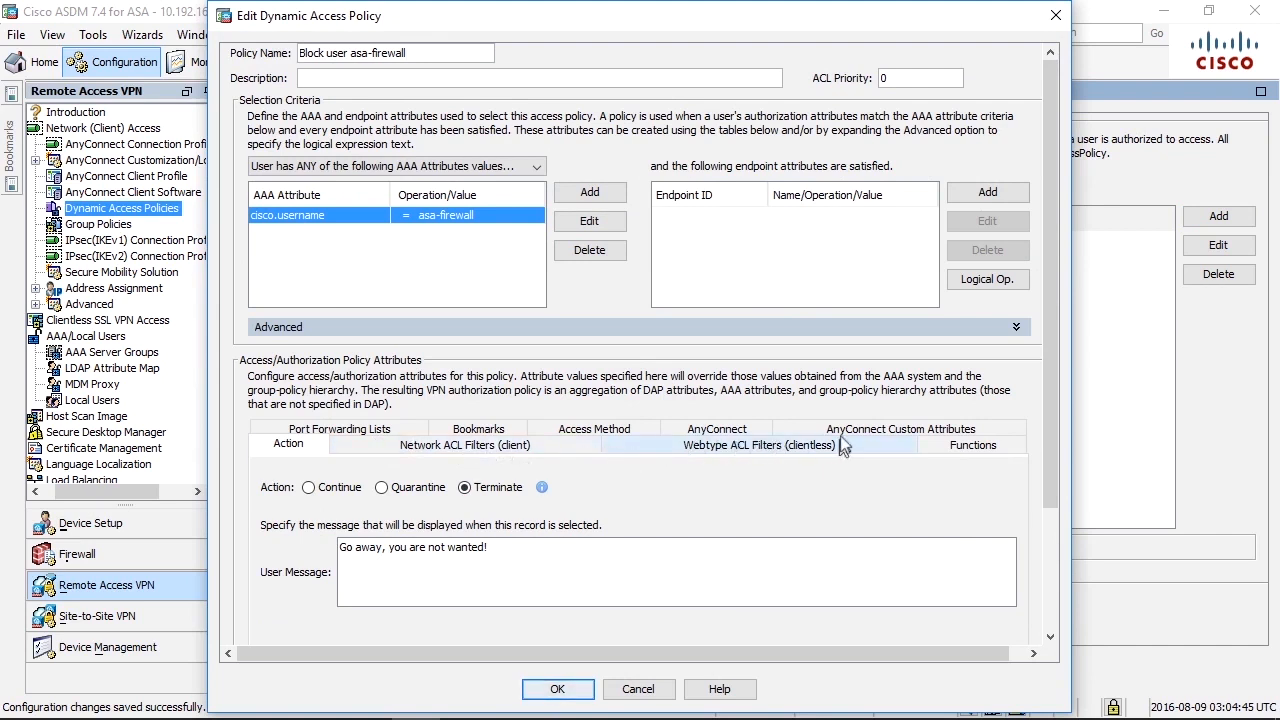
left_click(899, 428)
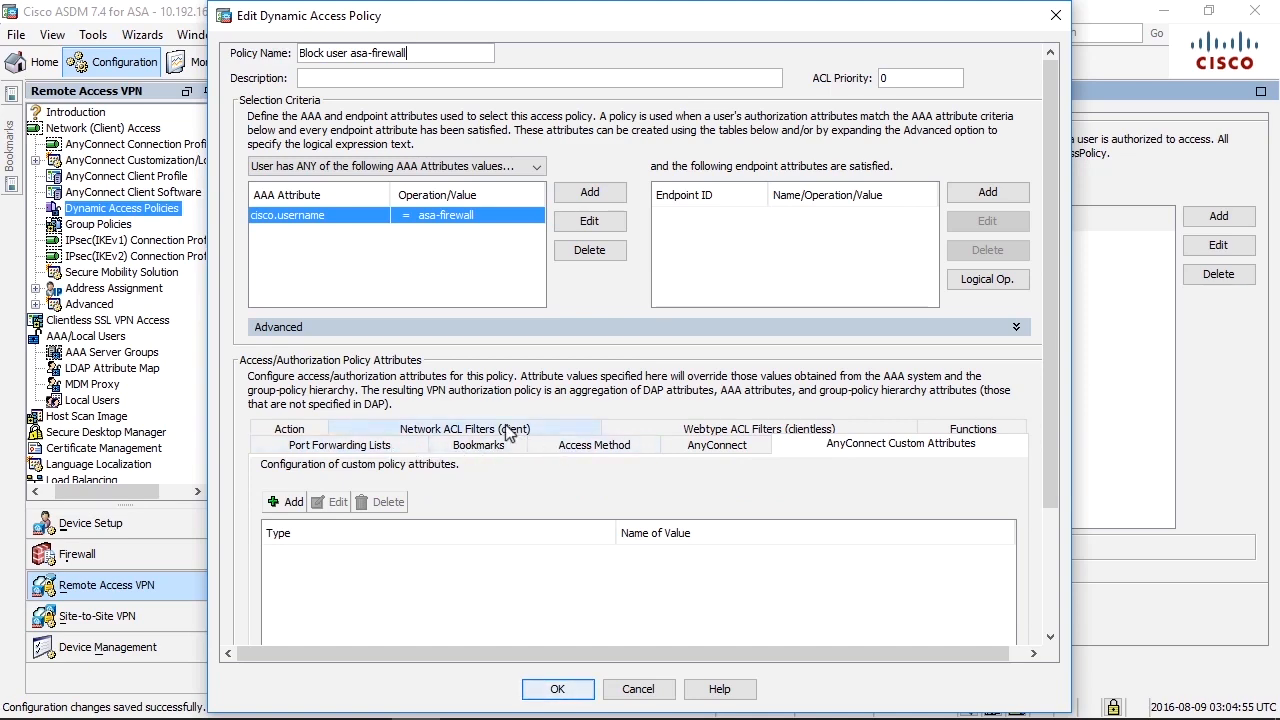
left_click(289, 428)
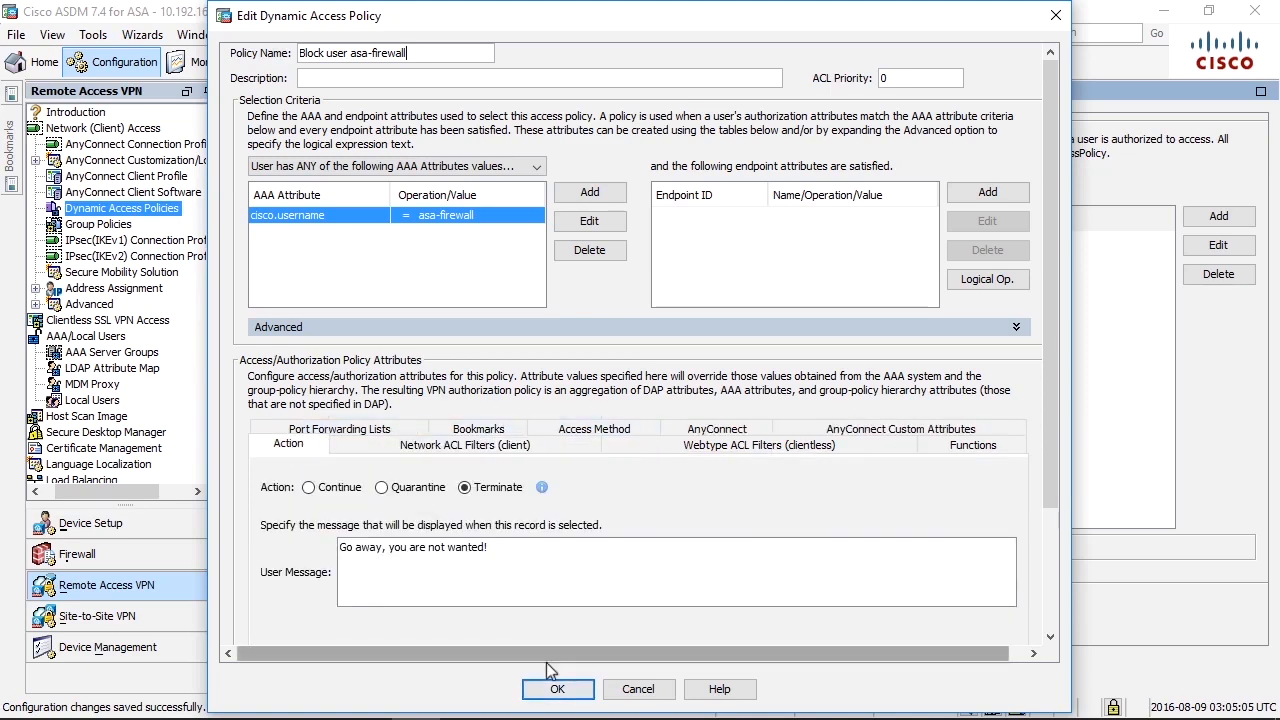
left_click(557, 689)
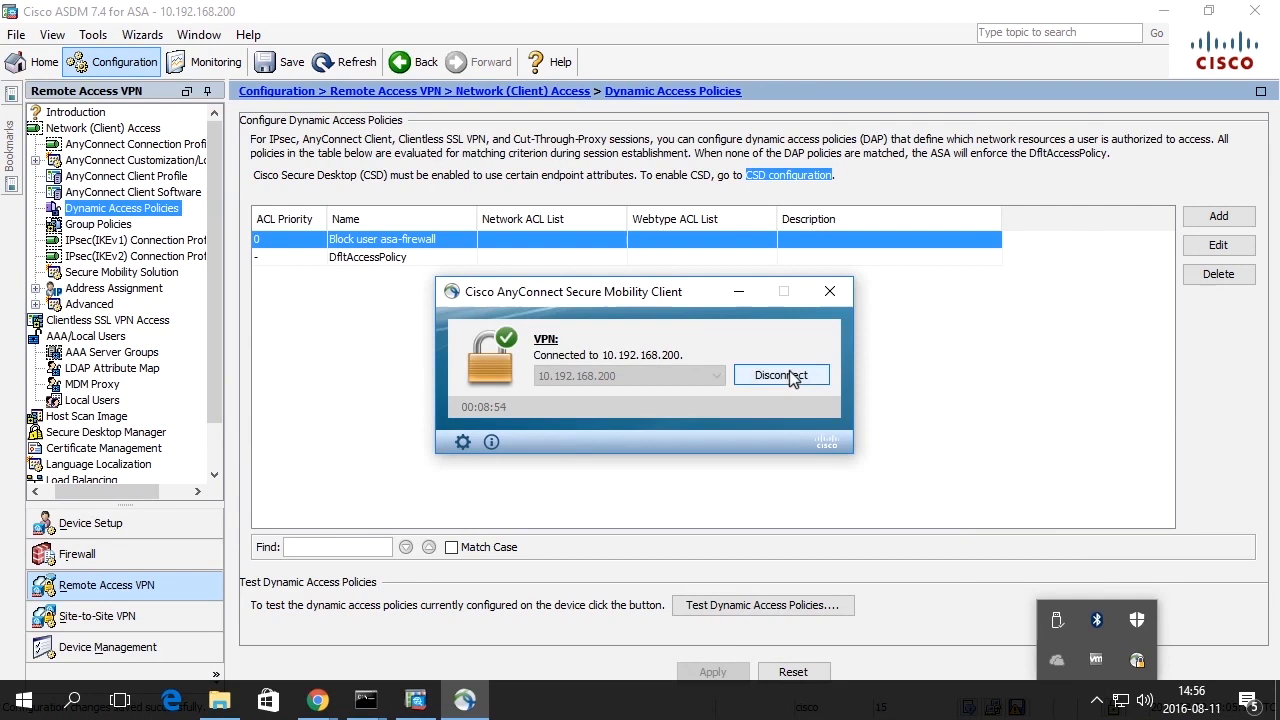
Disconnect the AnyConnect session, retry connecting past the certificate warning, then cancel.
left_click(781, 374)
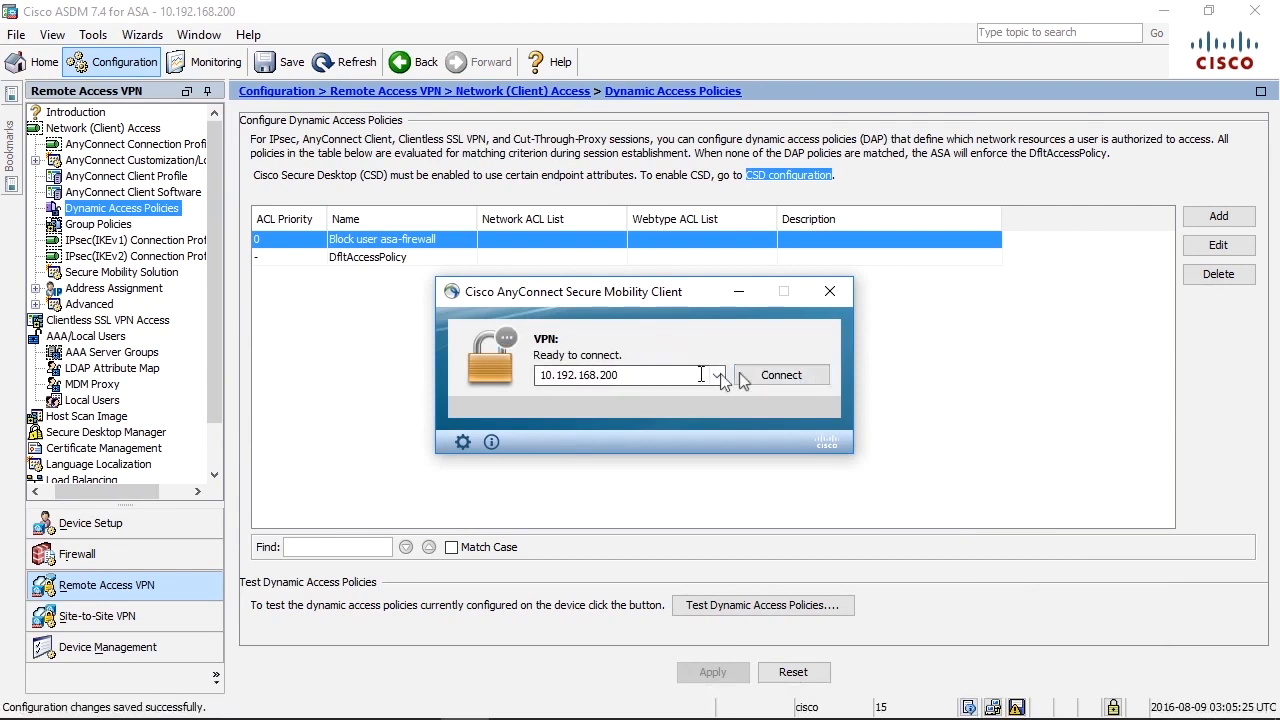
left_click(781, 374)
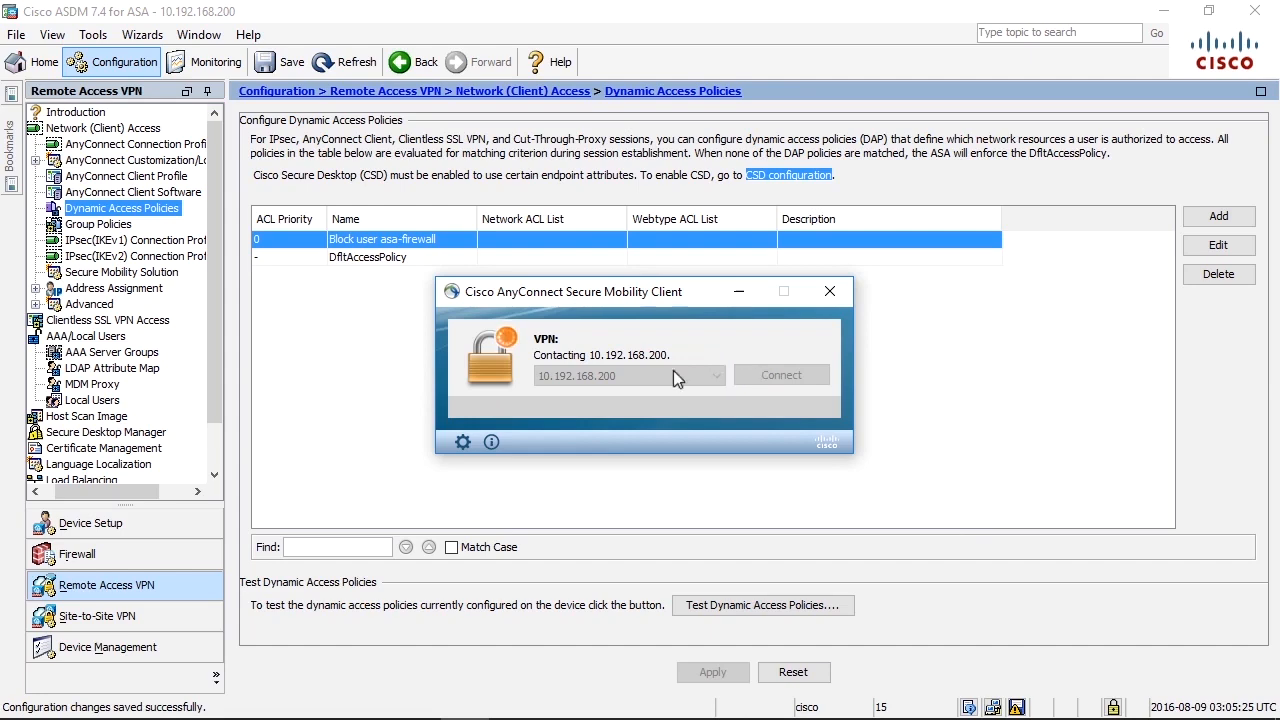
left_click(781, 374)
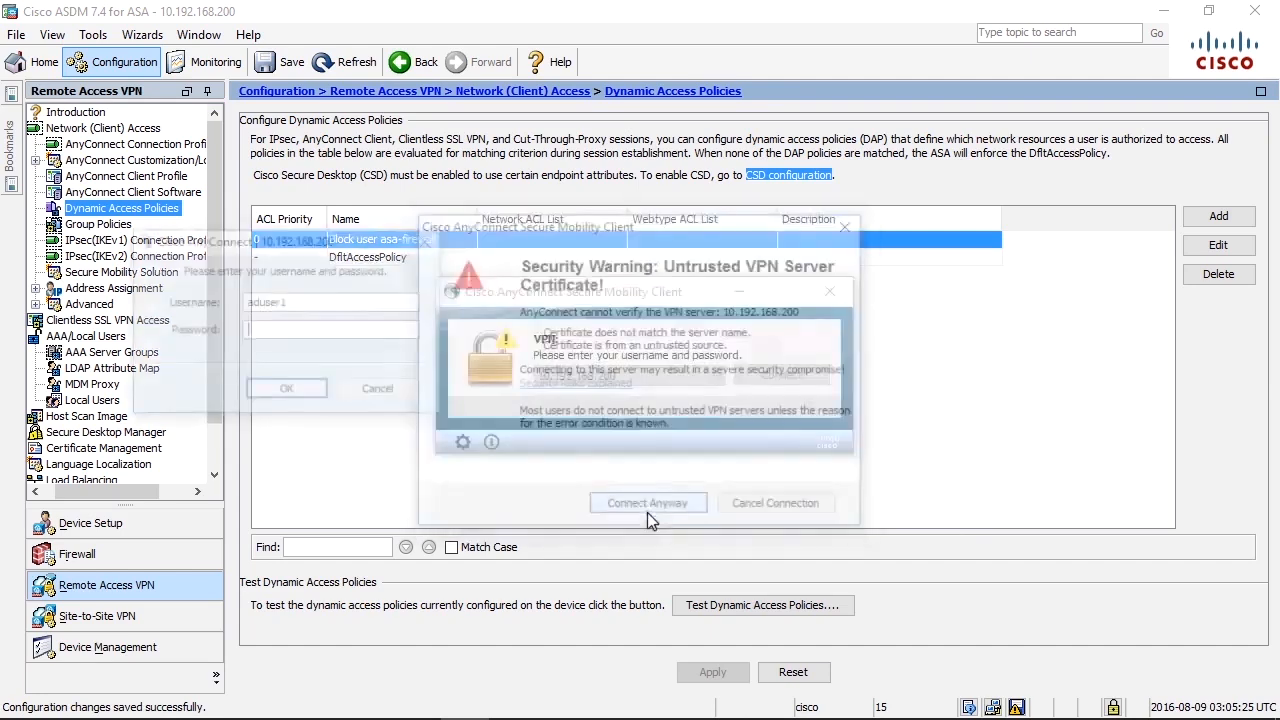
left_click(648, 502)
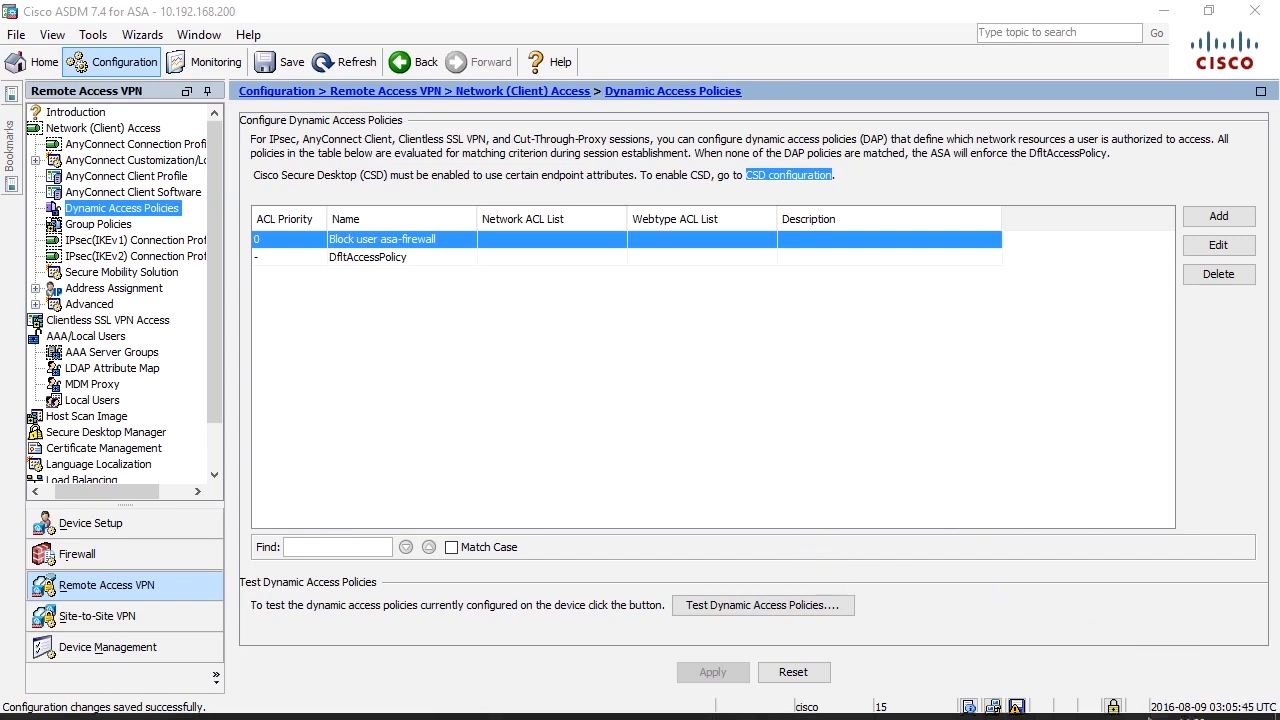
Reopen AnyConnect from the tray and log in as asa-firewall, getting denied.
left_click(1096, 699)
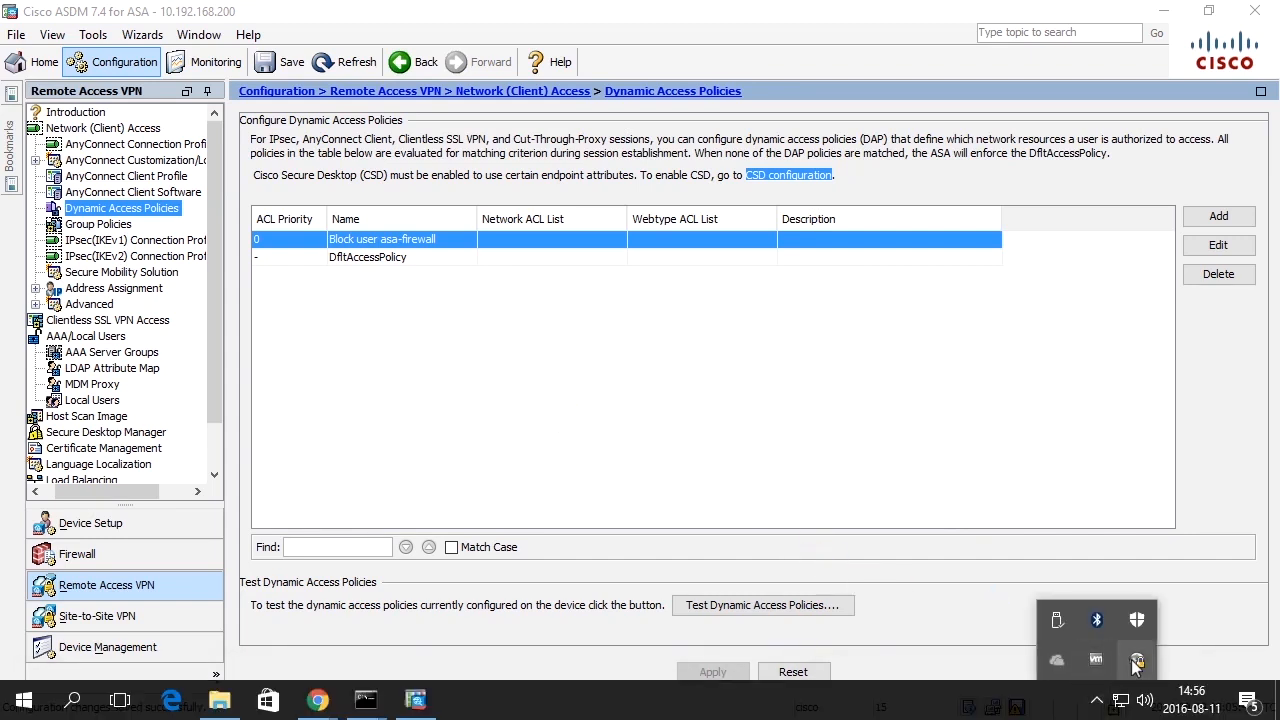
left_click(1136, 659)
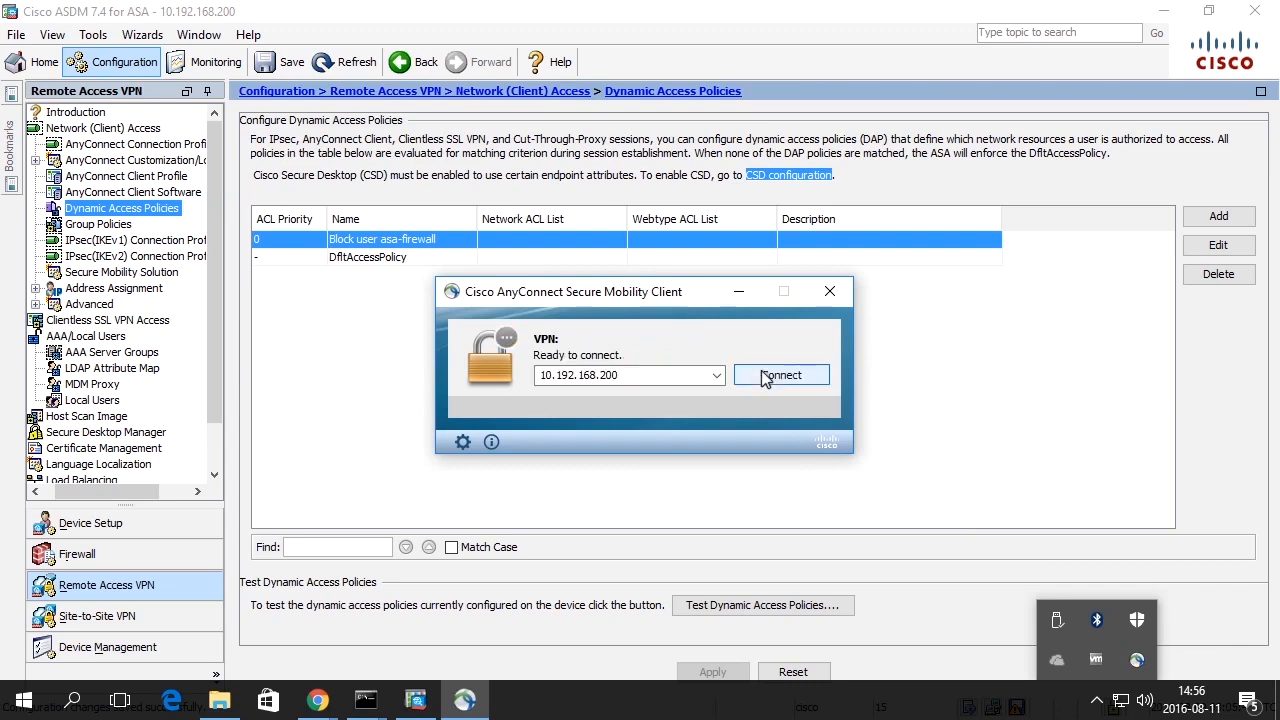
left_click(781, 374)
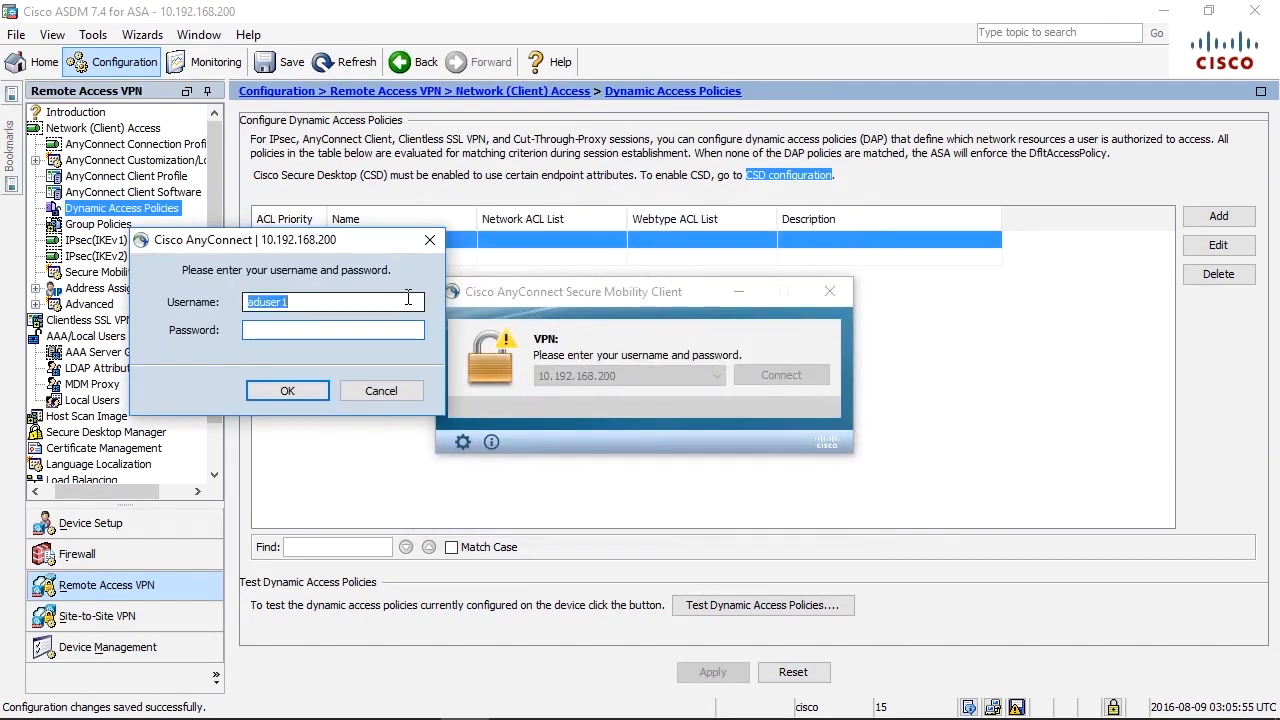
type("asa-firewall")
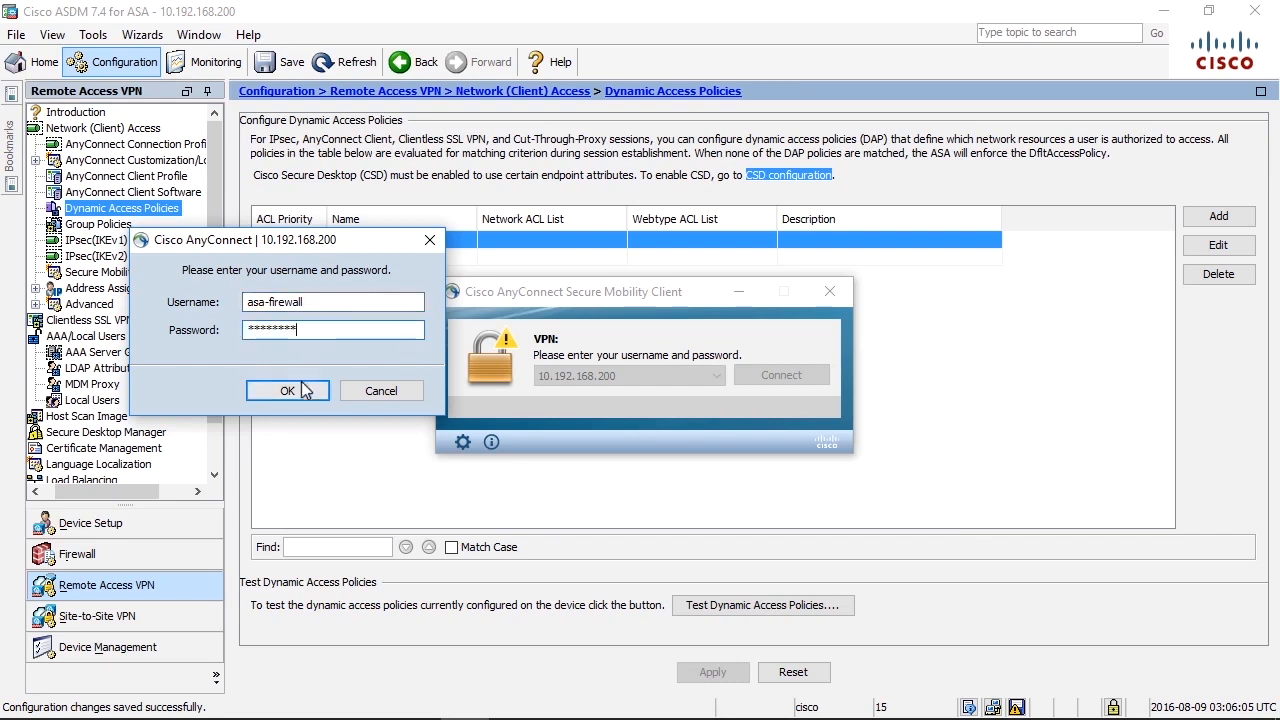
left_click(287, 390)
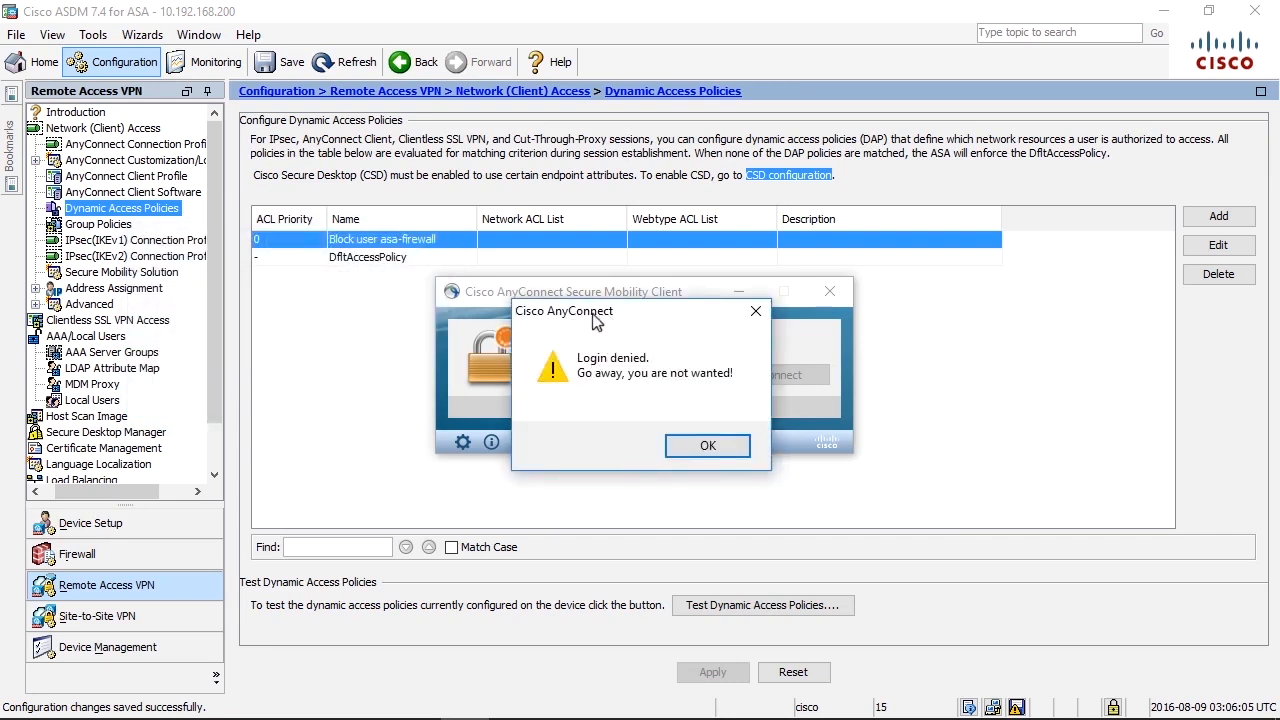
mouse_move(648, 316)
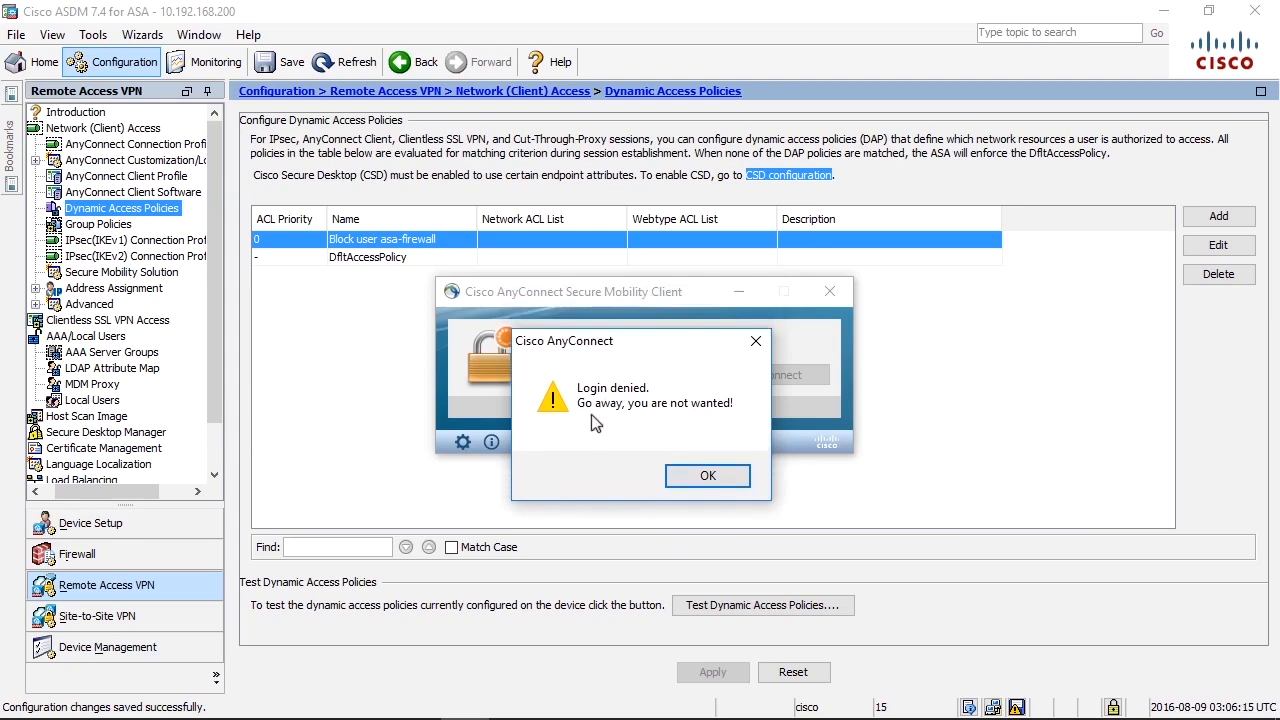
Close the 'Login denied' dialog with OK.
left_click(707, 475)
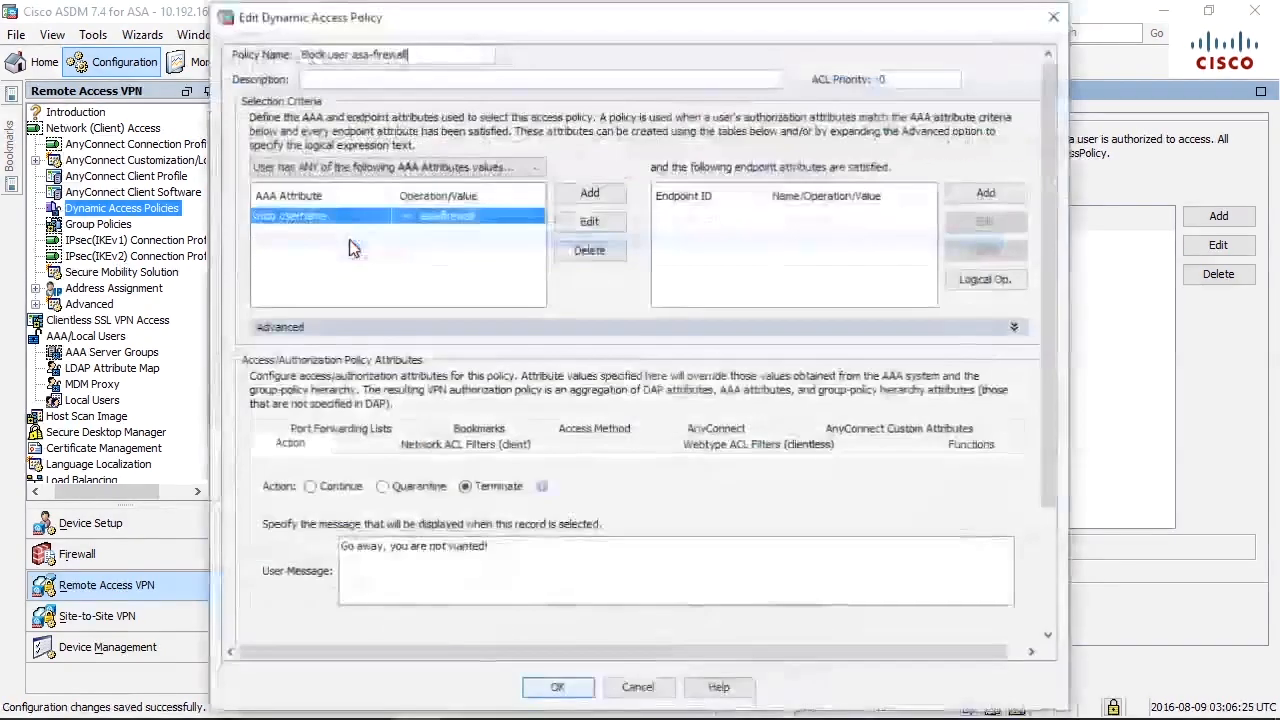